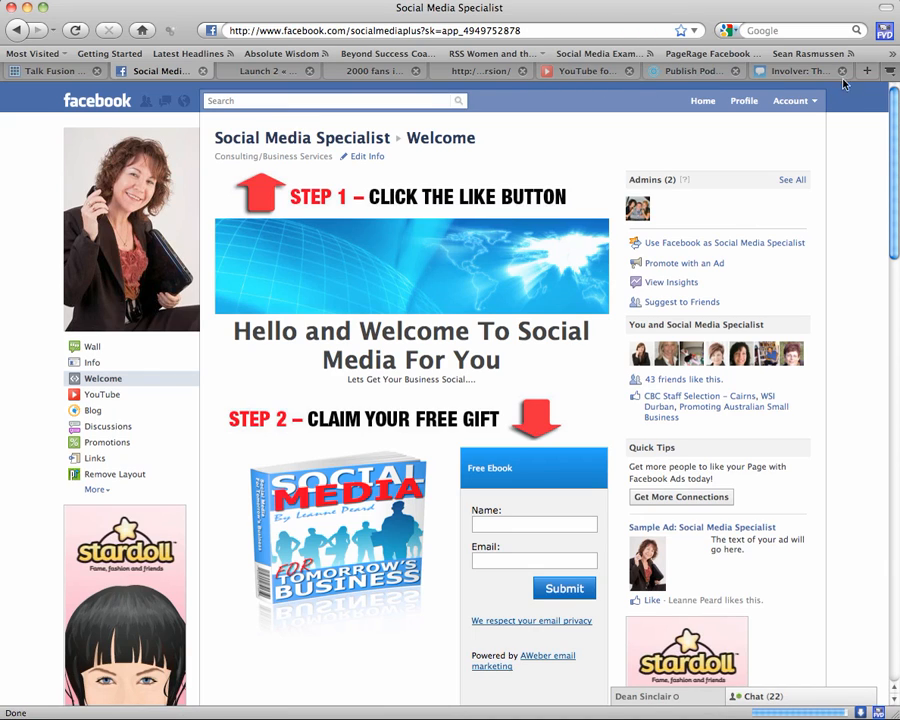
Step: Switch to the Involver site and browse its featured apps like Static HTML for Pages
left_click(790, 71)
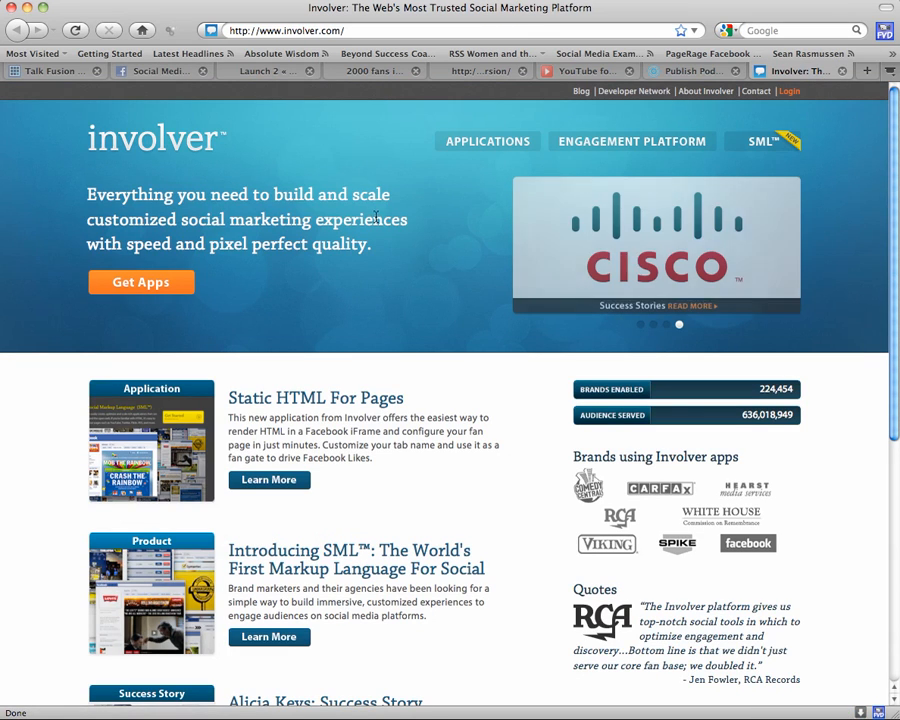
scroll("down", 3)
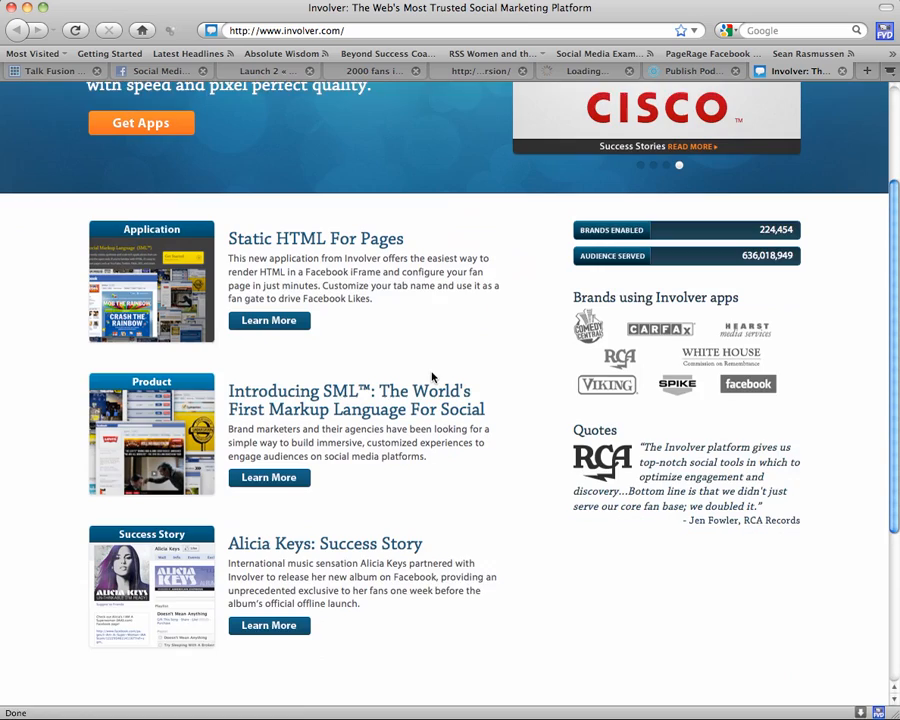
scroll("down", 3)
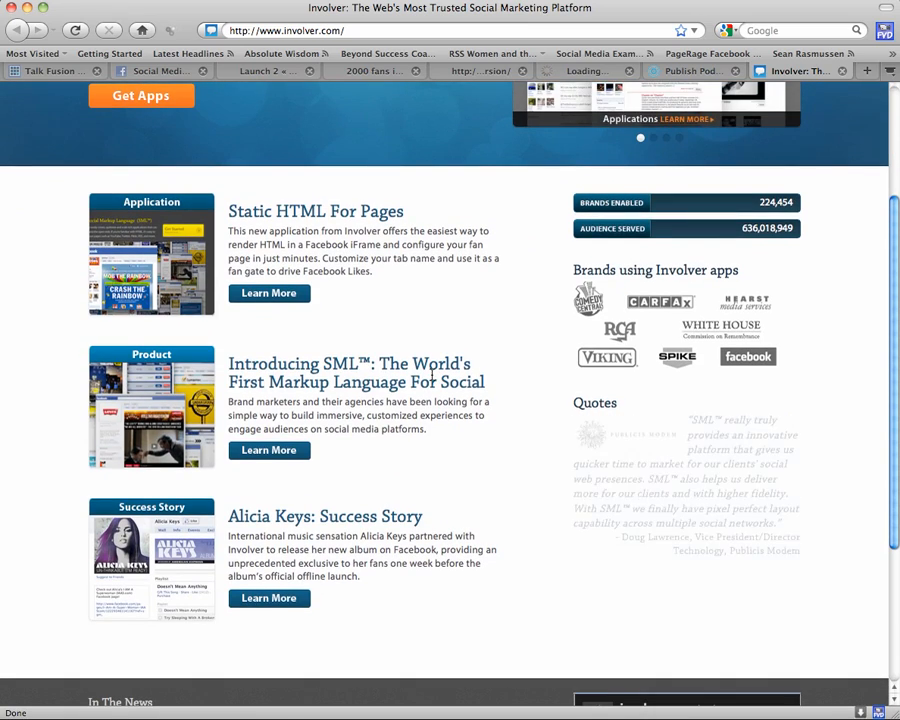
scroll("up", 3)
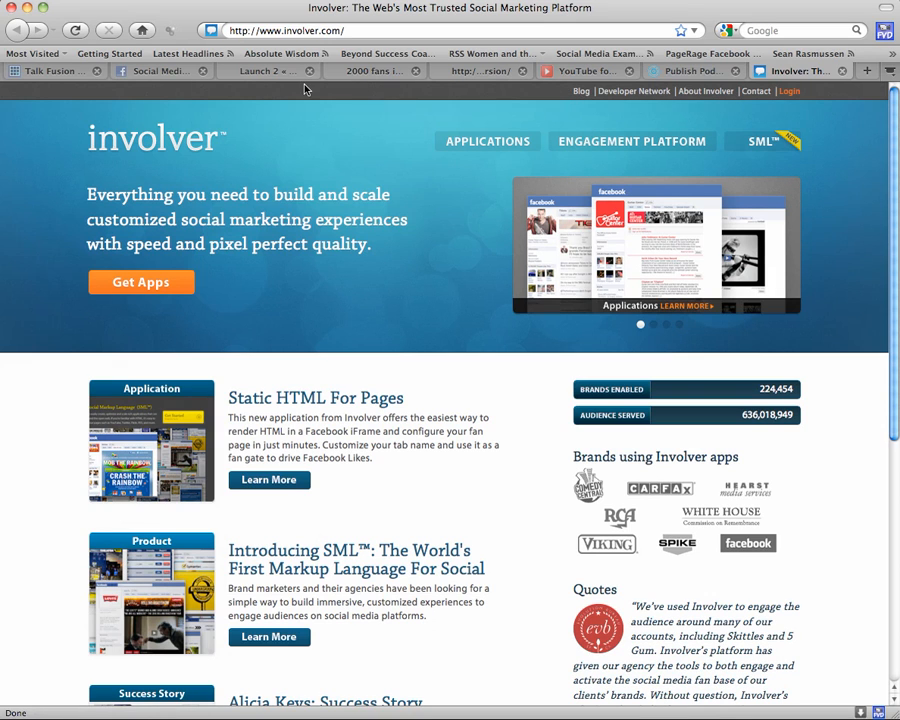
Step: Return to the Social Media Specialist page, open its Wall, and scroll its posts
left_click(152, 71)
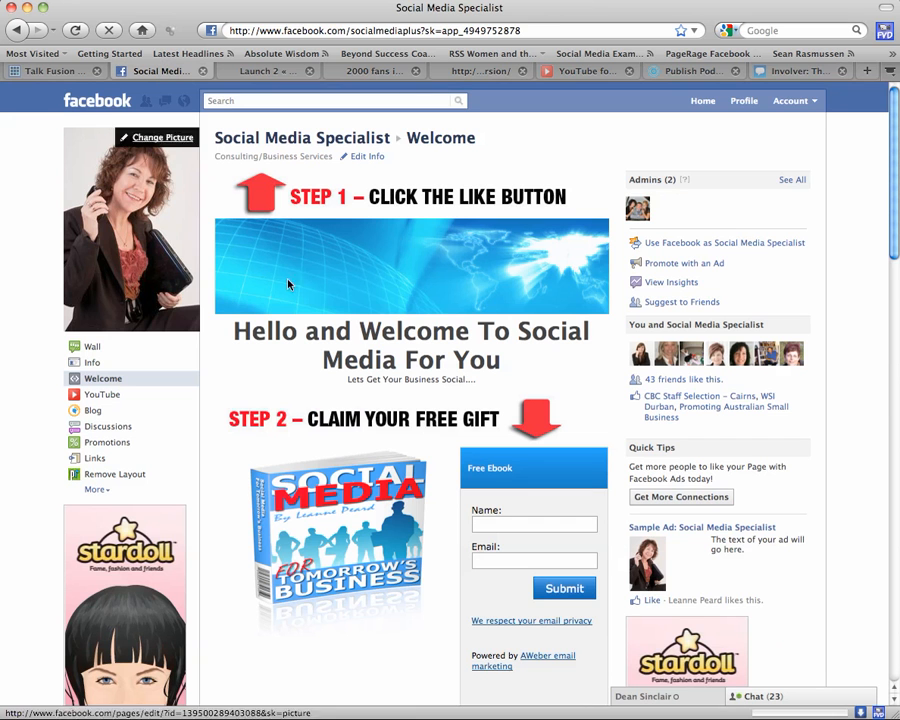
mouse_move(297, 298)
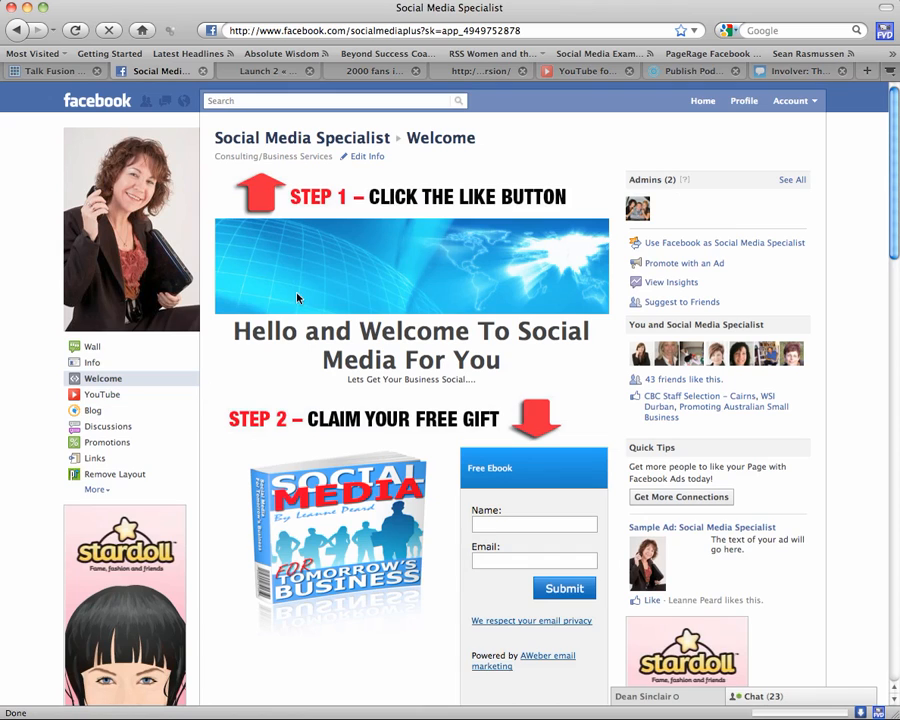
mouse_move(108, 378)
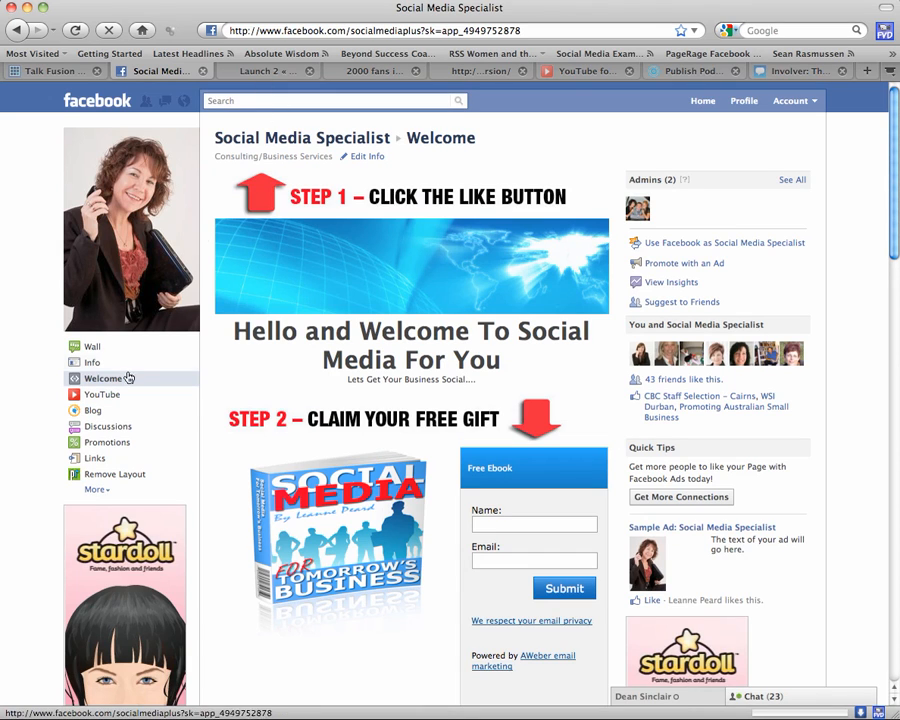
left_click(92, 346)
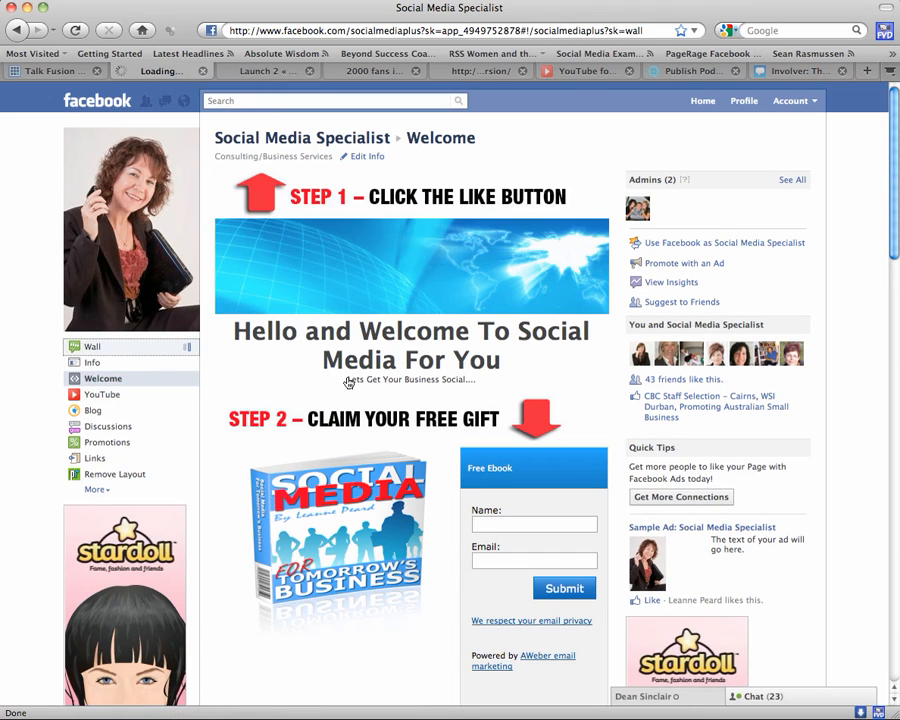
left_click(92, 346)
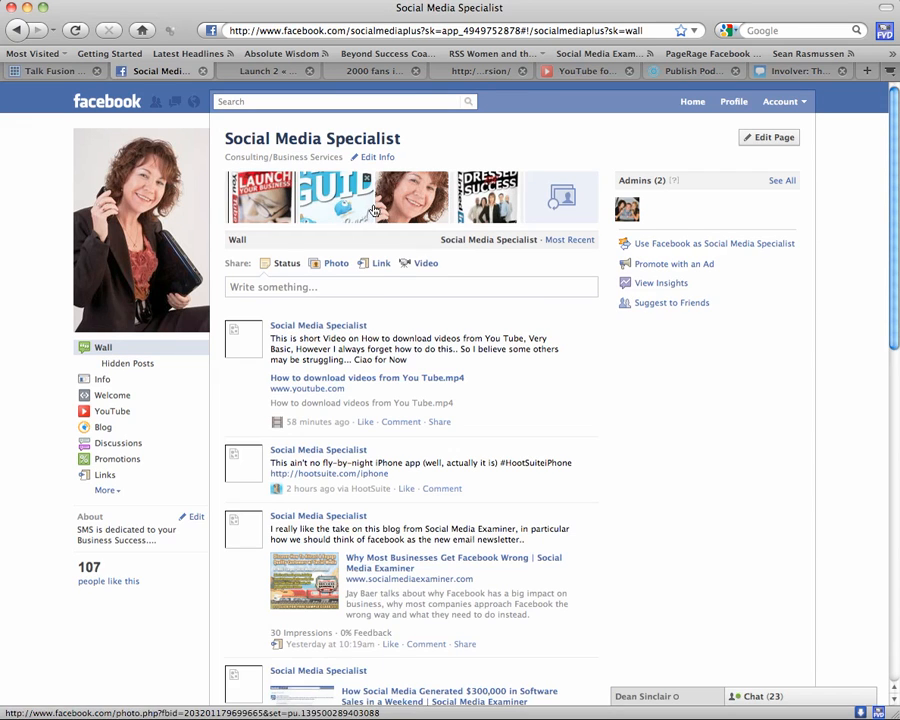
scroll("down", 3)
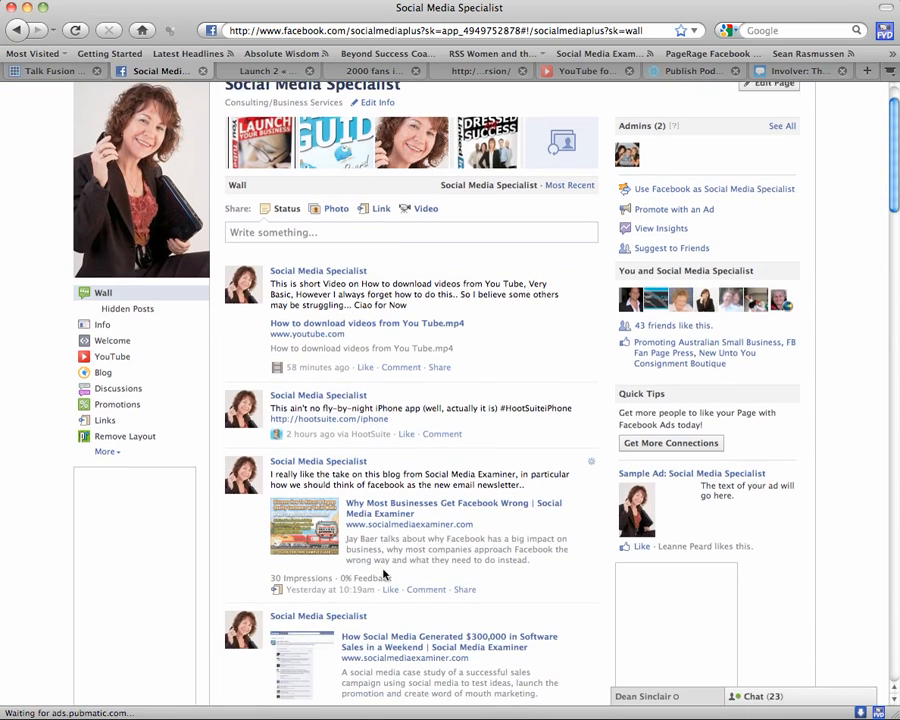
scroll("down", 3)
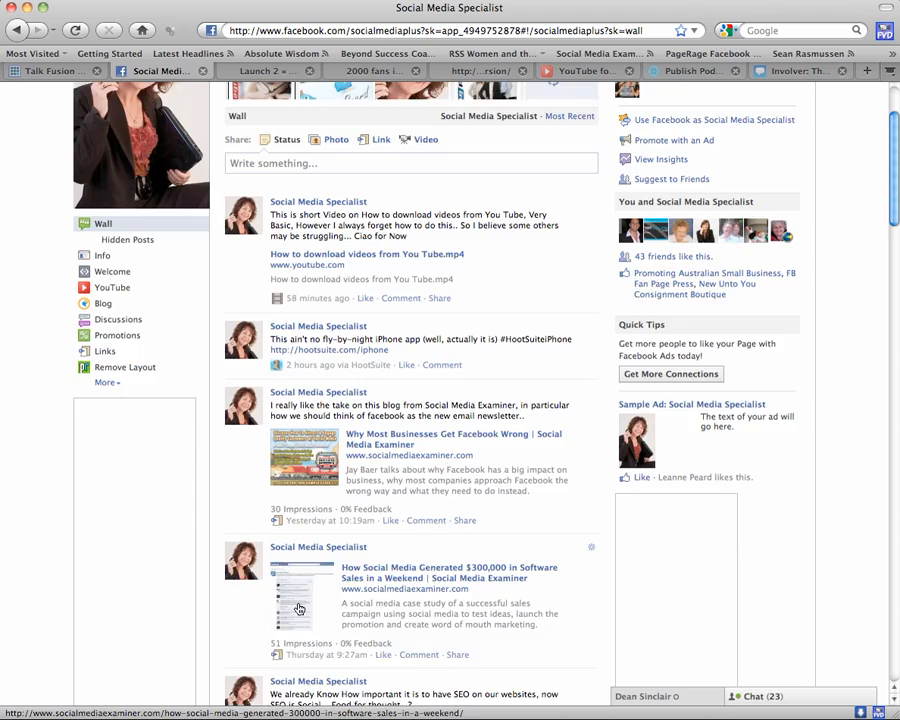
scroll("down", 3)
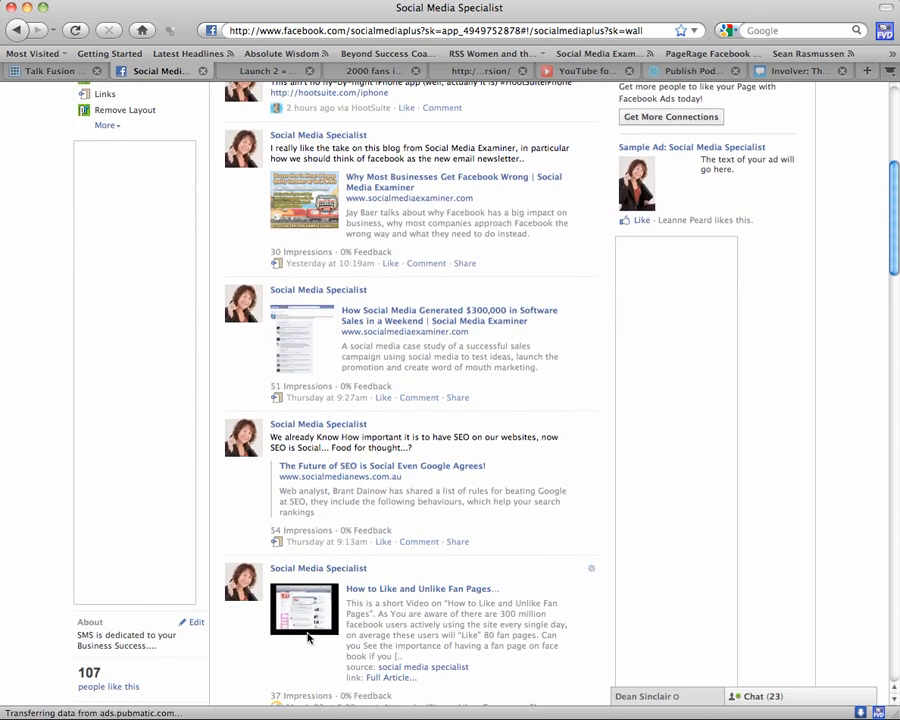
scroll("up", 3)
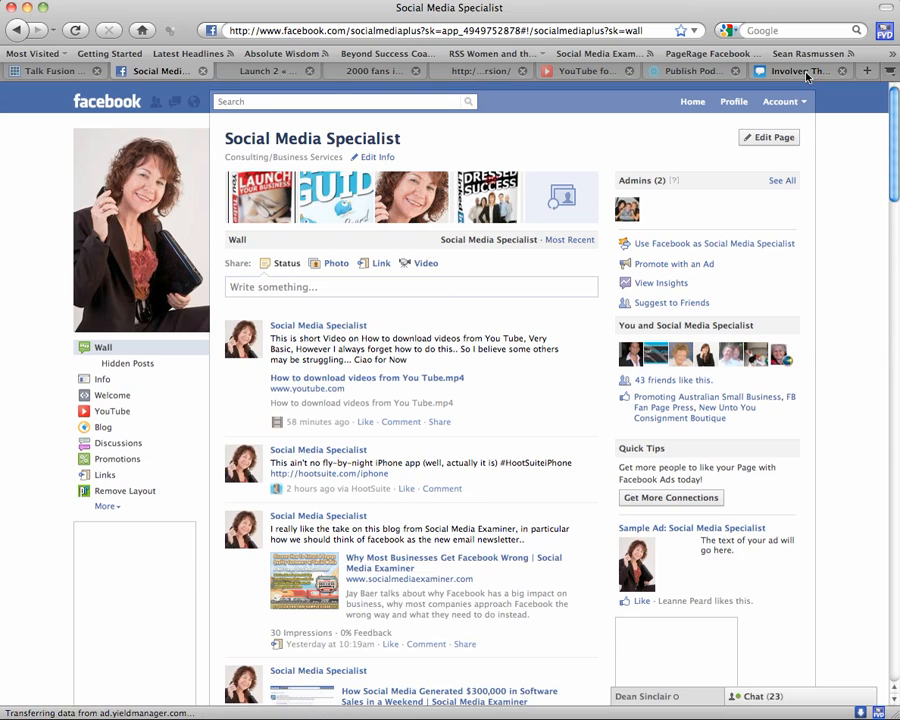
Step: Open Involver's Get Apps catalogue and reach the YouTube for Pages settings
left_click(795, 71)
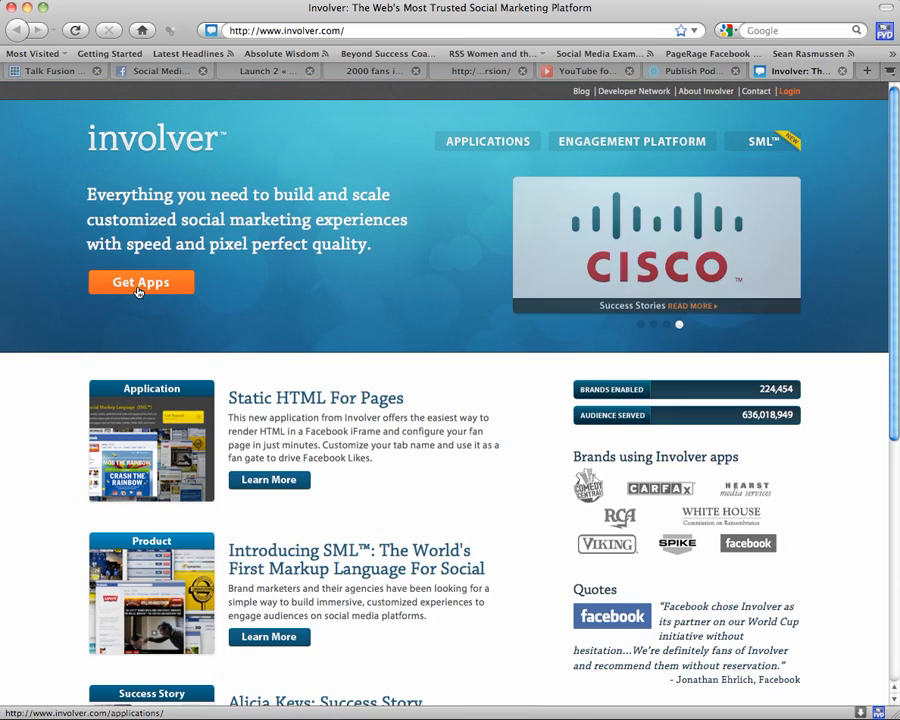
left_click(140, 282)
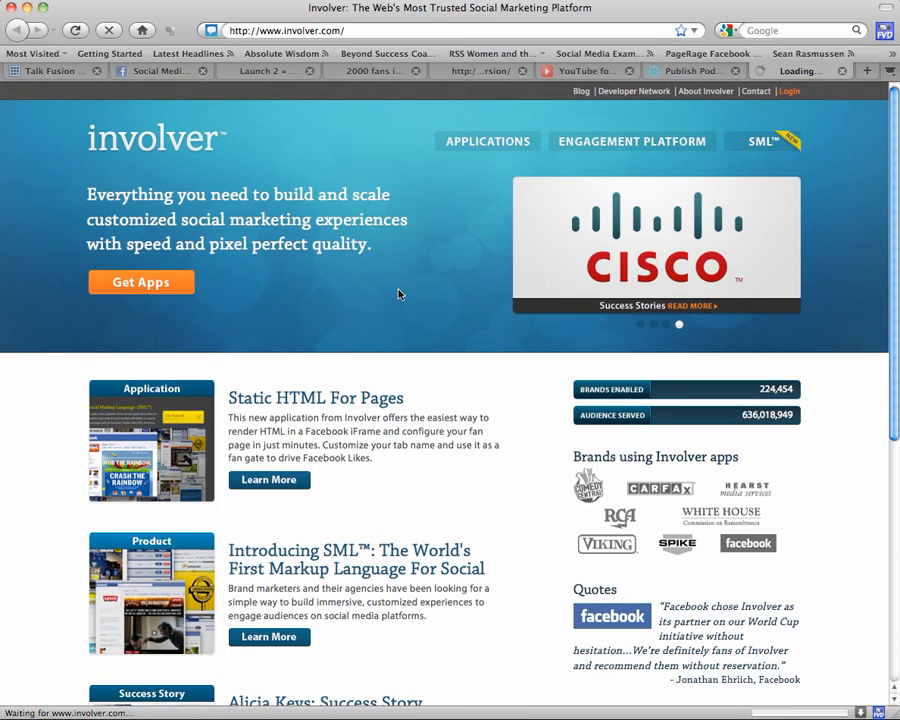
left_click(487, 141)
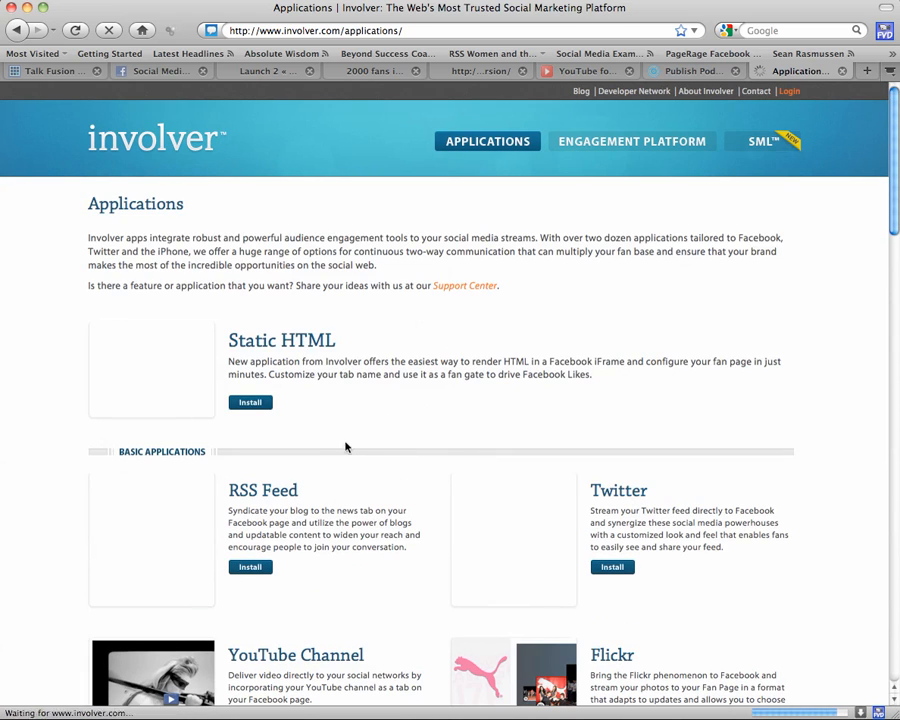
scroll("down", 3)
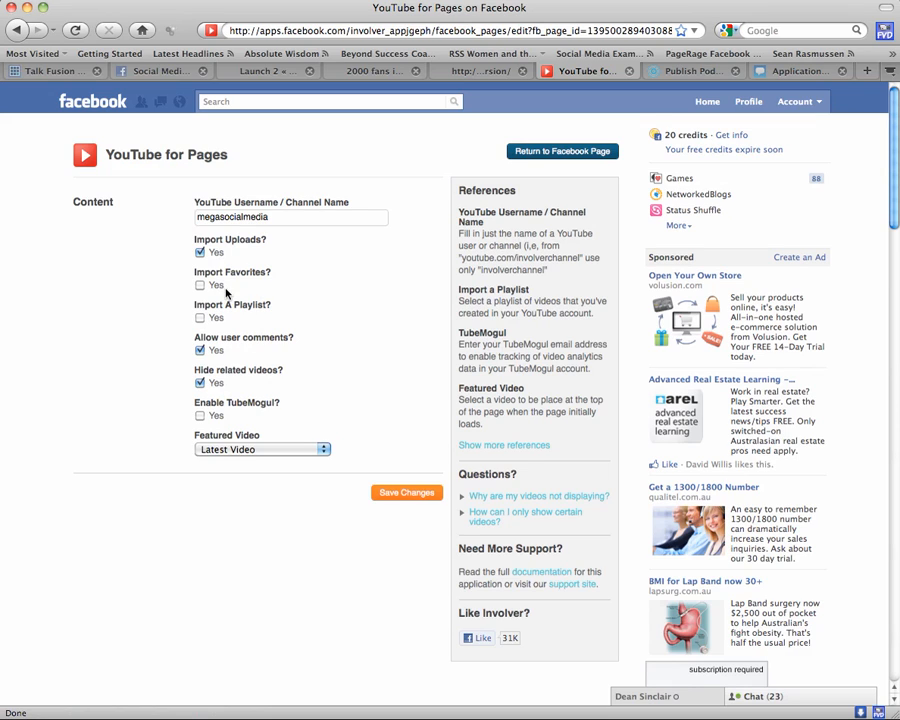
mouse_move(184, 442)
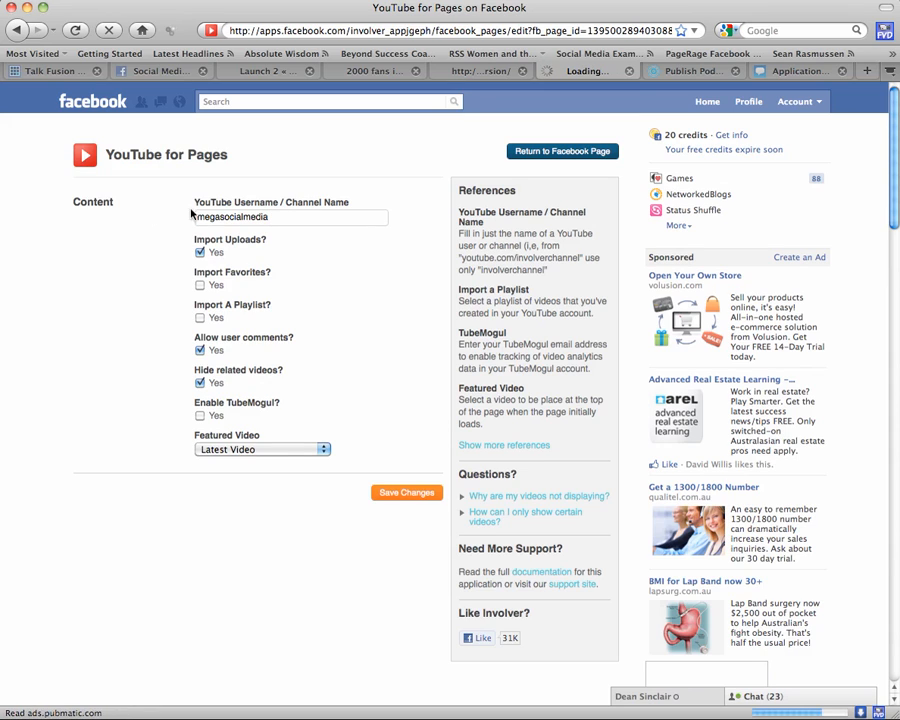
Step: Set channel megasocialmedia with Import Uploads, user comments allowed, and related videos hidden
left_click(290, 217)
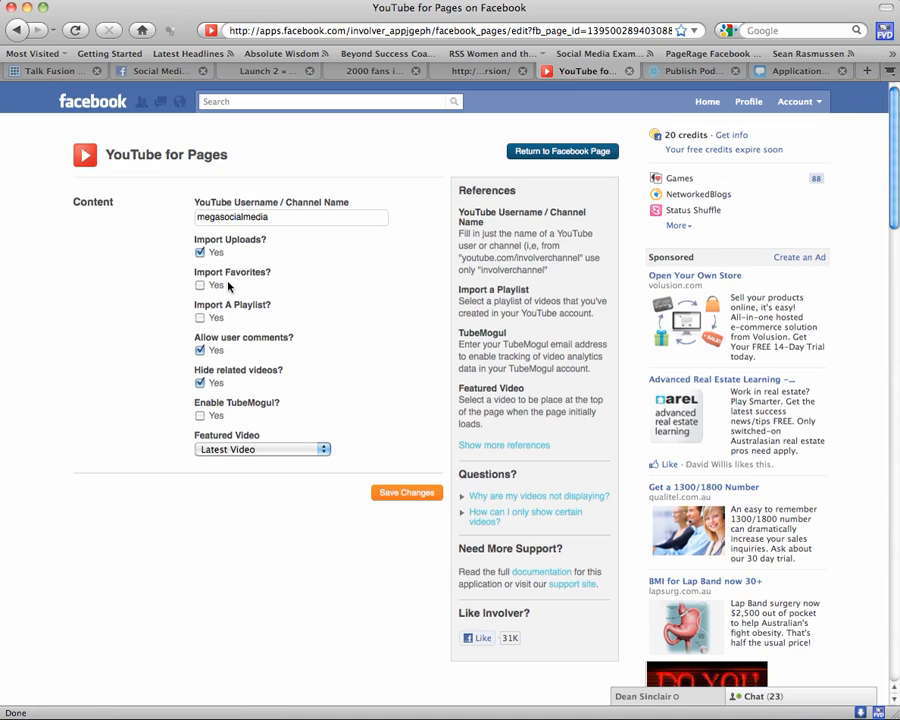
mouse_move(298, 330)
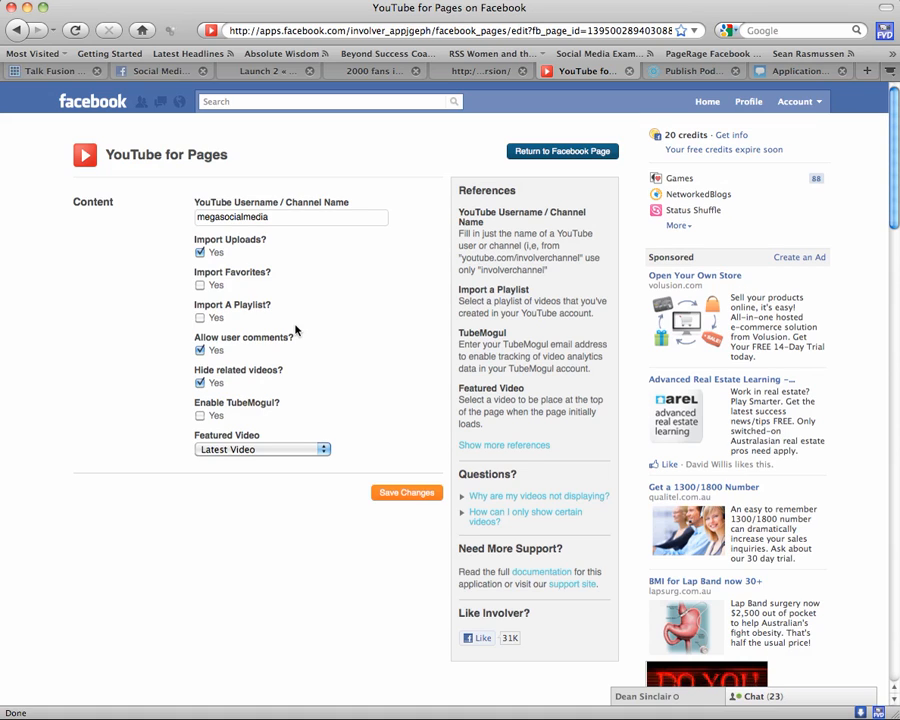
mouse_move(264, 361)
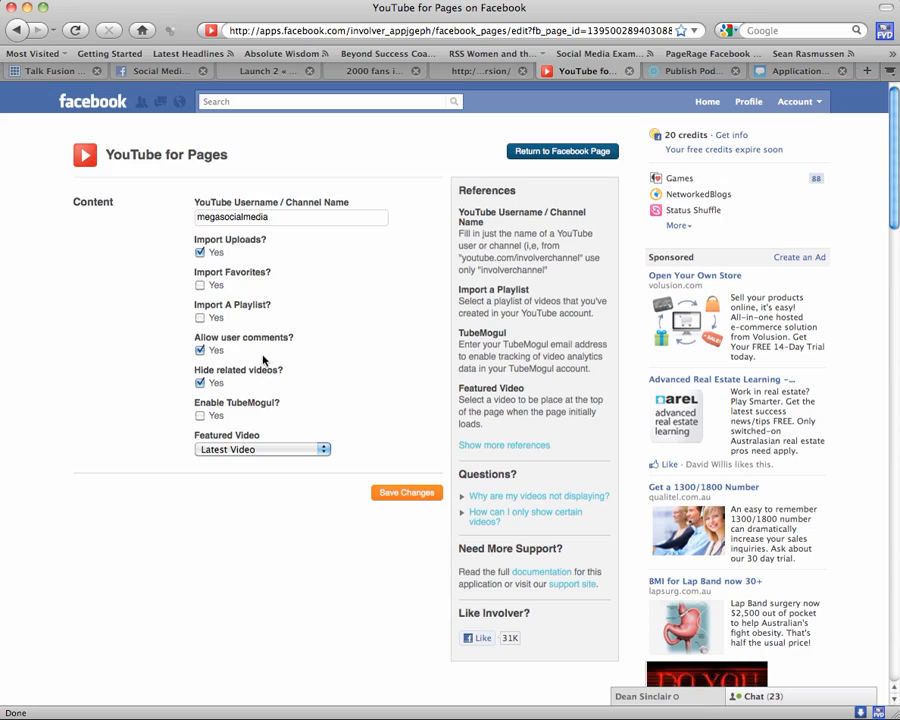
mouse_move(277, 357)
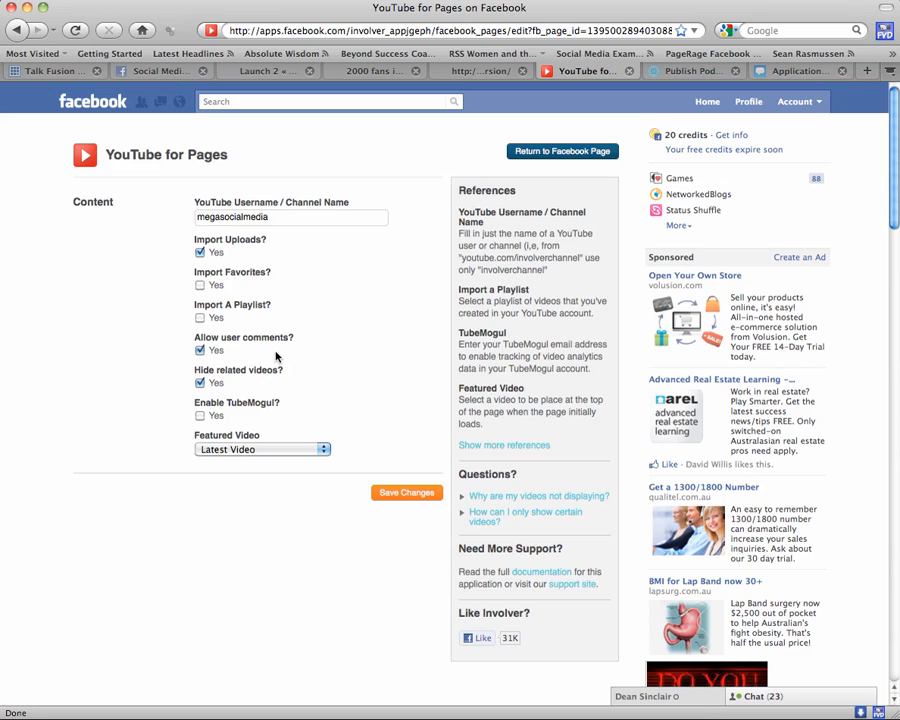
mouse_move(248, 388)
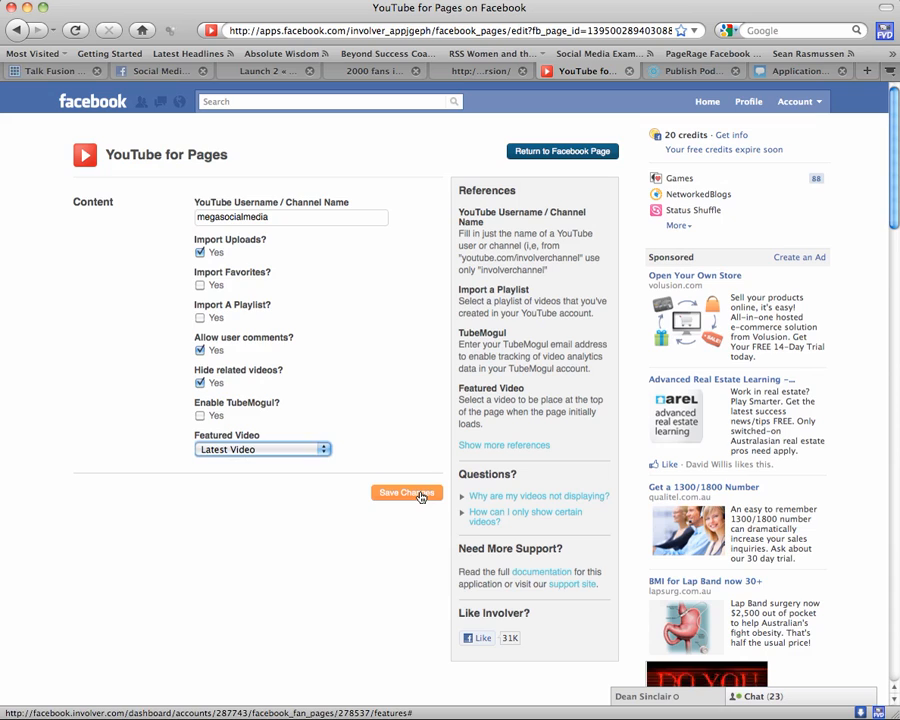
Step: Save the YouTube for Pages changes and return to the Social Media Specialist tab
left_click(406, 493)
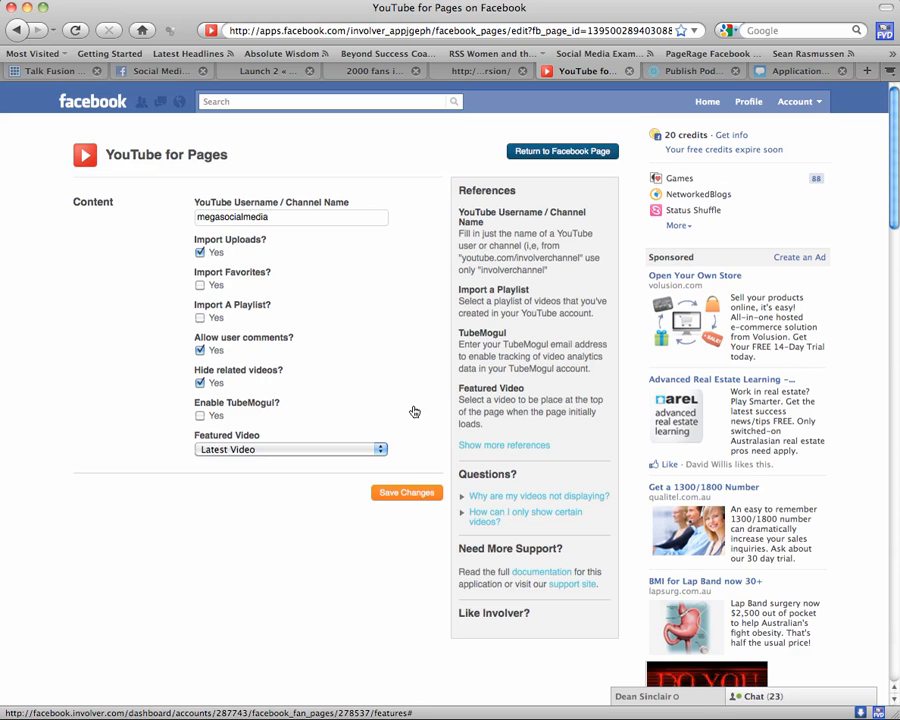
left_click(406, 492)
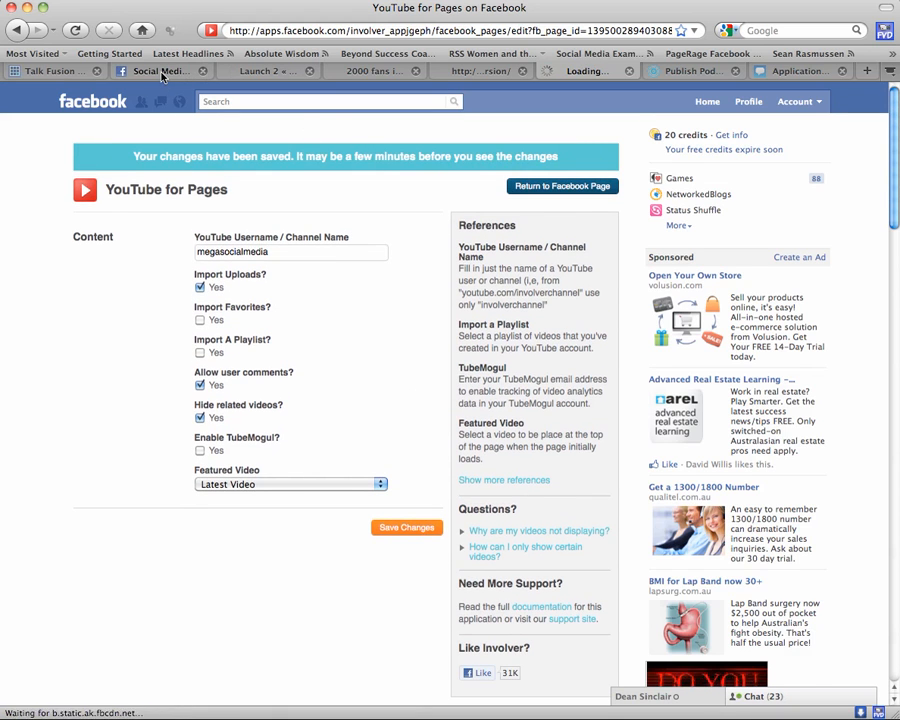
left_click(562, 186)
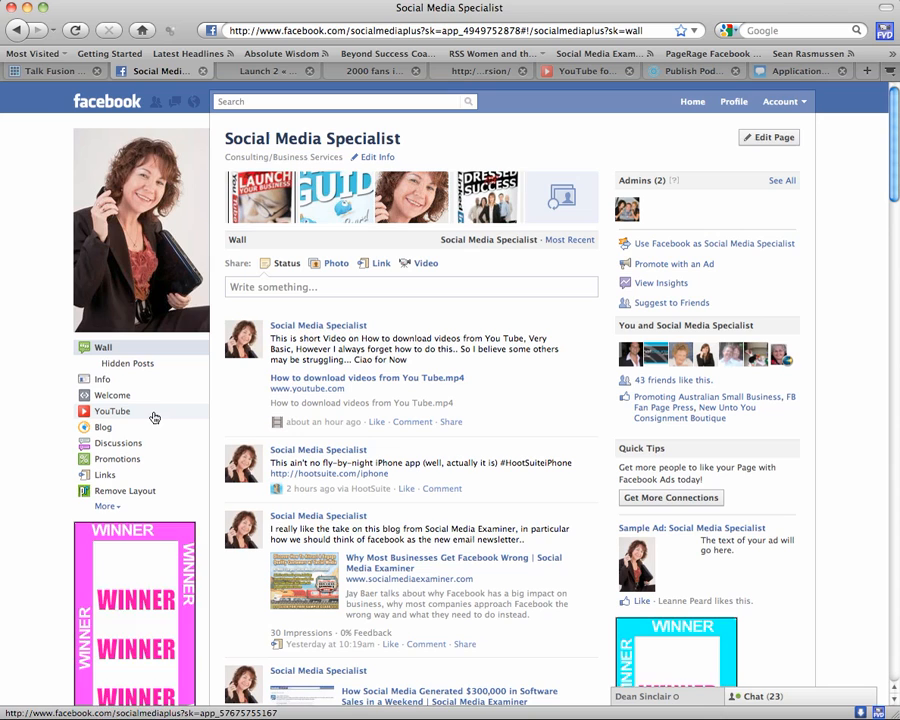
Step: Open the Social Media Specialist YouTube tab, still empty, and begin a page search
left_click(112, 411)
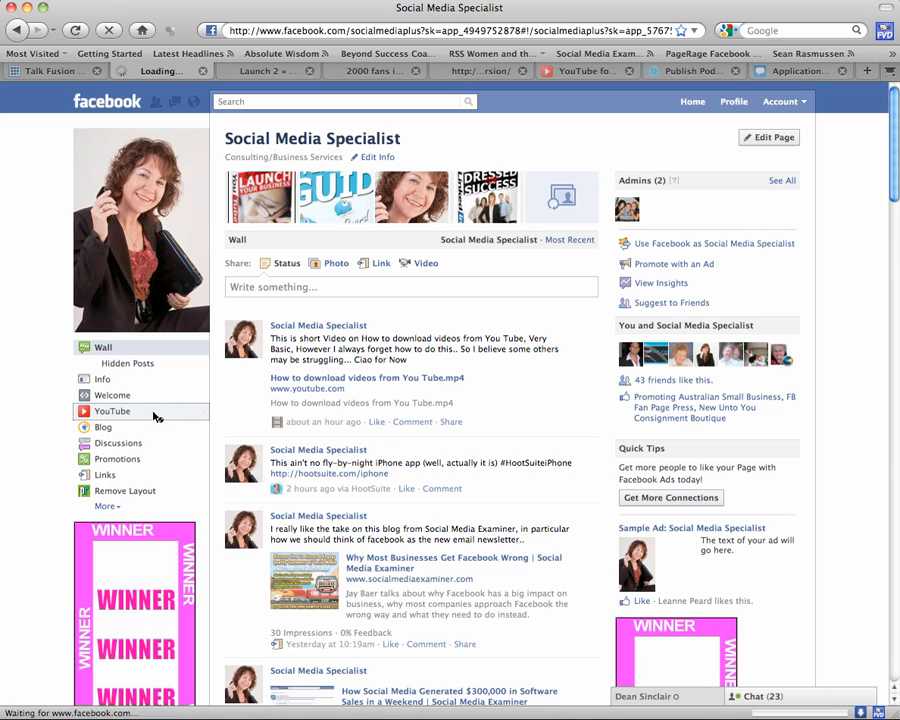
left_click(112, 411)
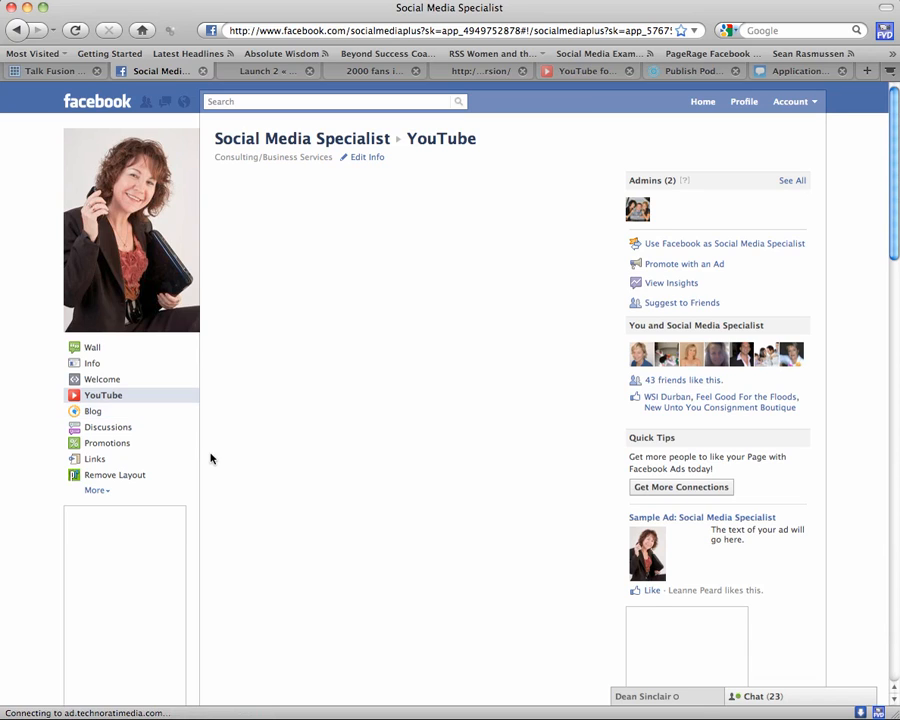
type("a")
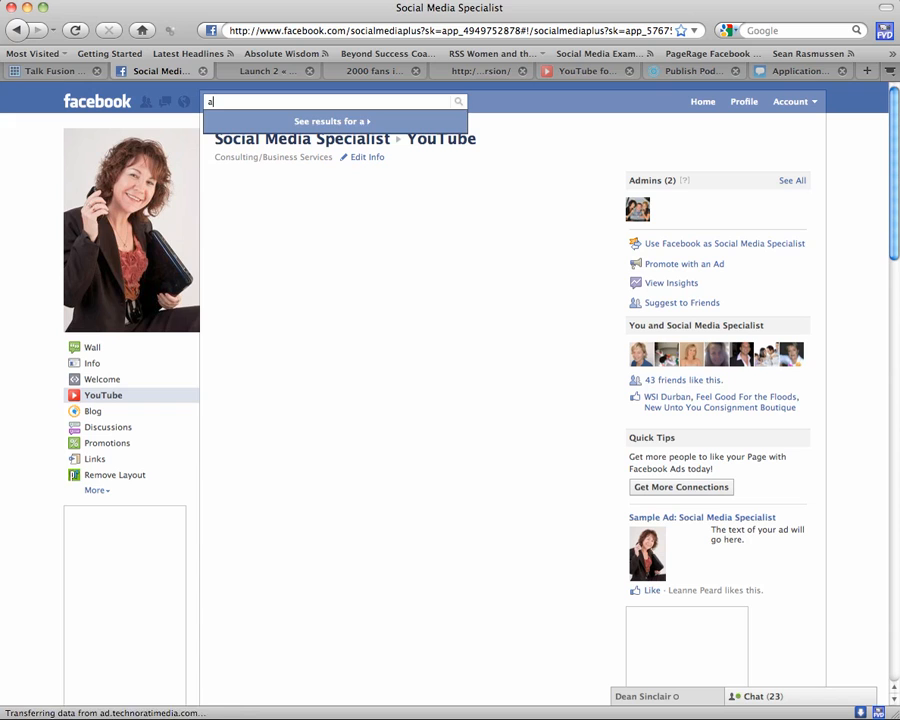
Step: Search 'absolut', open the Absolute Wisdom page, and open its YouTube tab
type("bsolut")
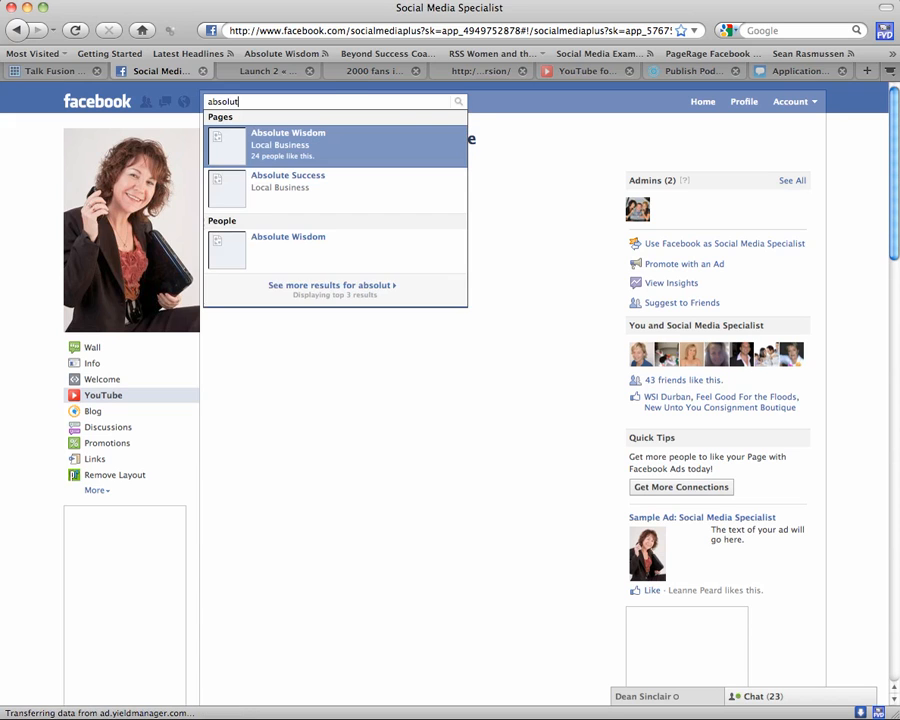
left_click(288, 145)
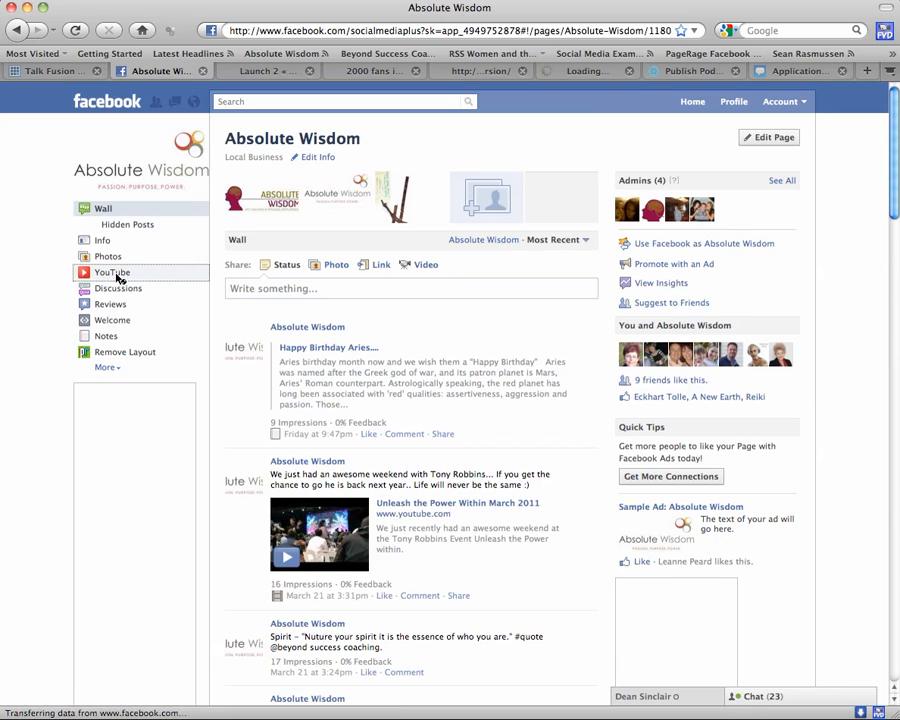
left_click(112, 272)
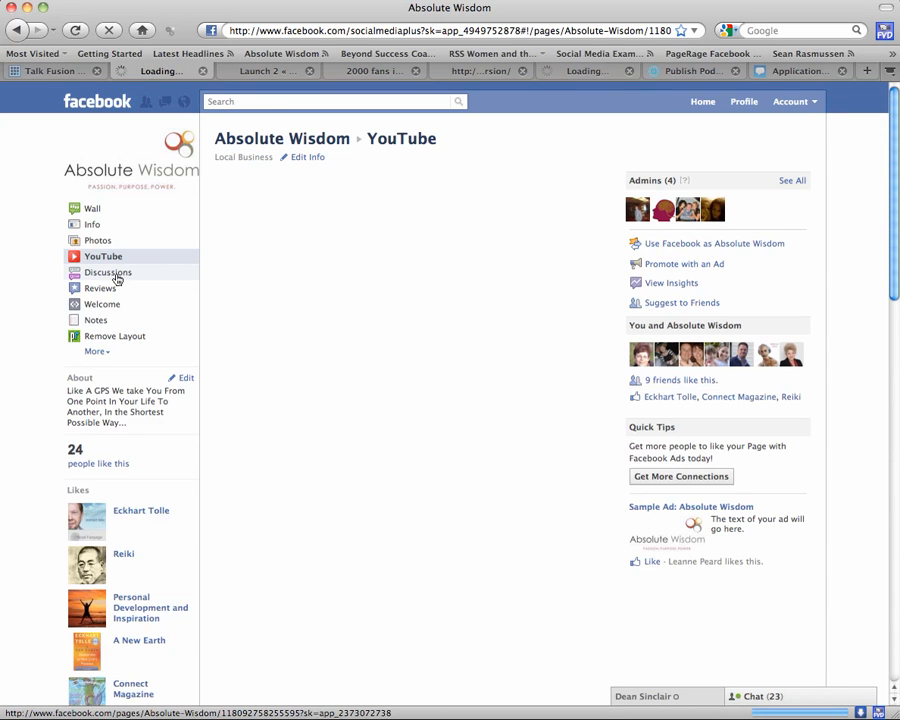
left_click(103, 256)
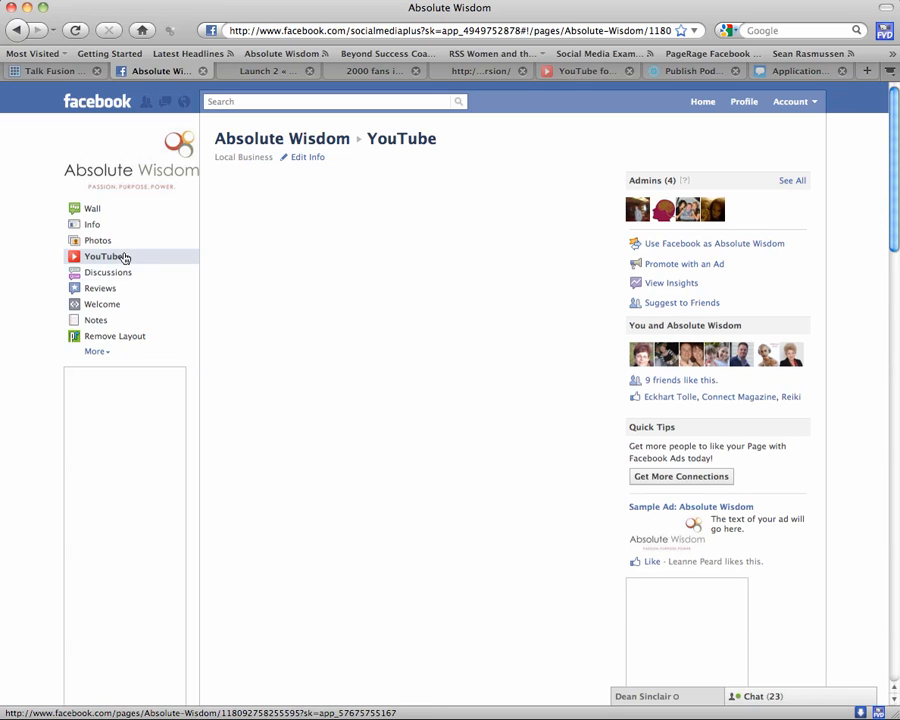
mouse_move(239, 279)
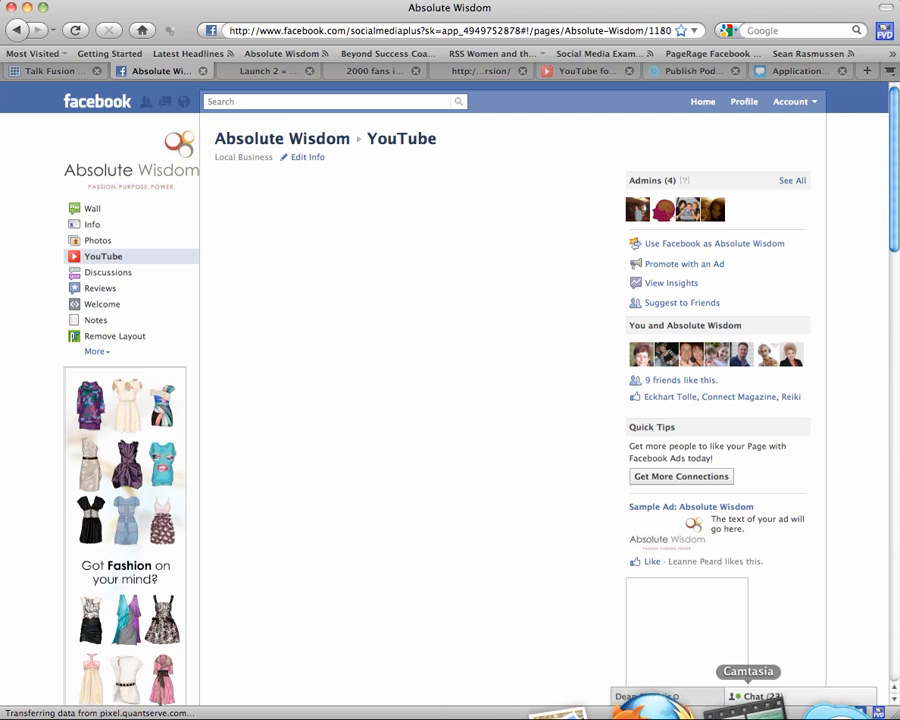
Step: Reload Absolute Wisdom's YouTube tab and browse its six-clip gallery led by Ode to Nature.mp4
left_click(748, 671)
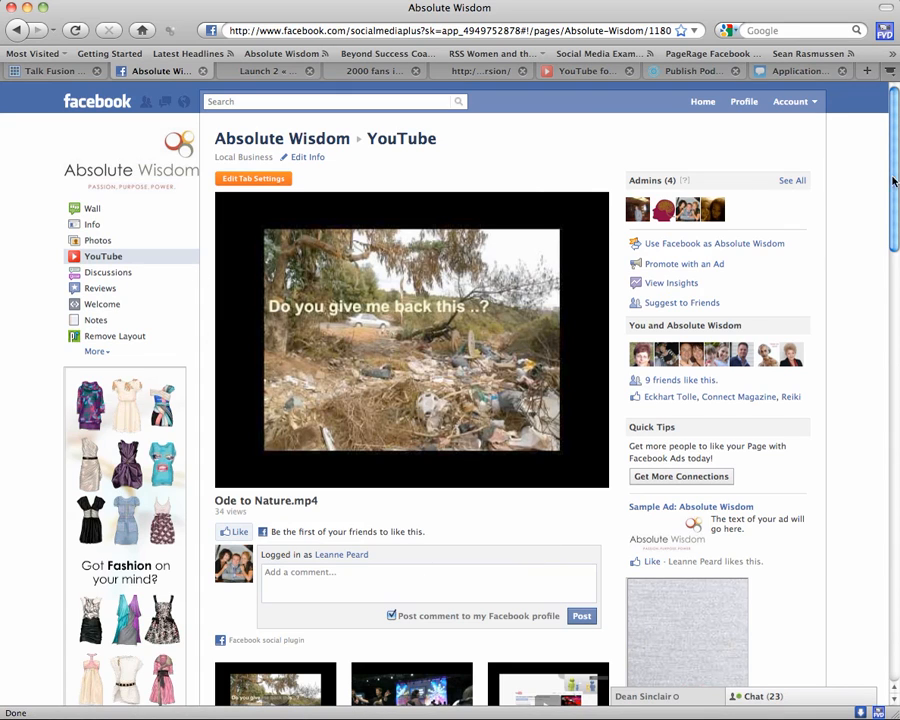
scroll("down", 3)
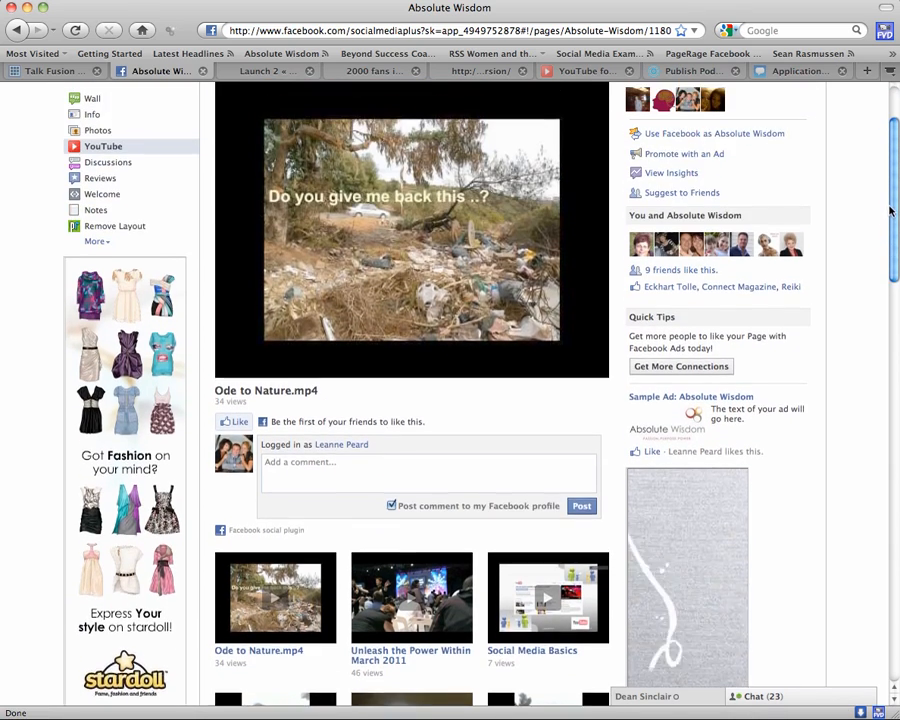
scroll("up", 3)
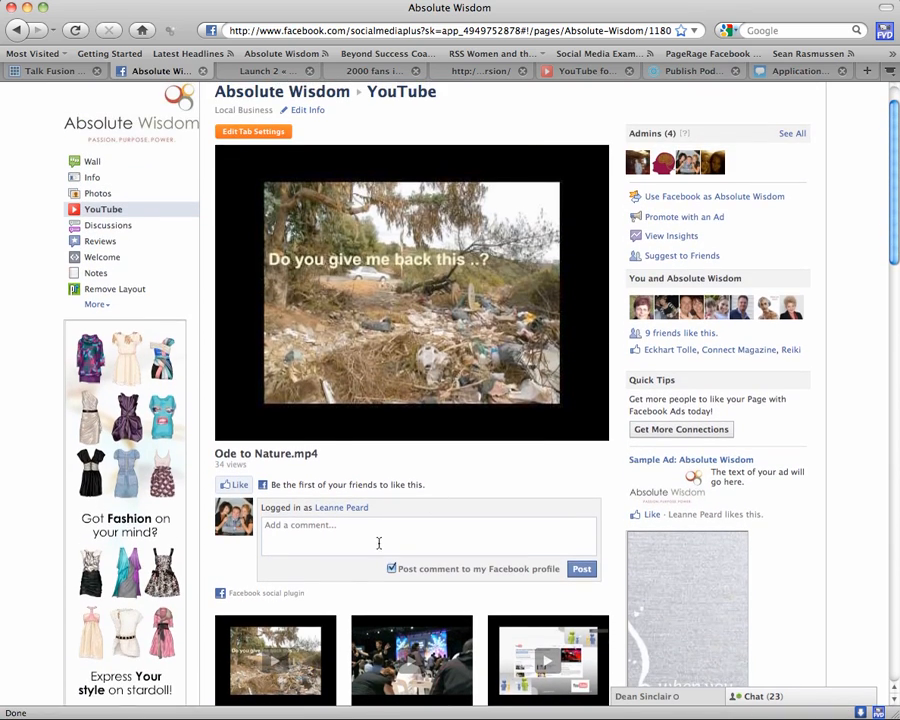
scroll("down", 3)
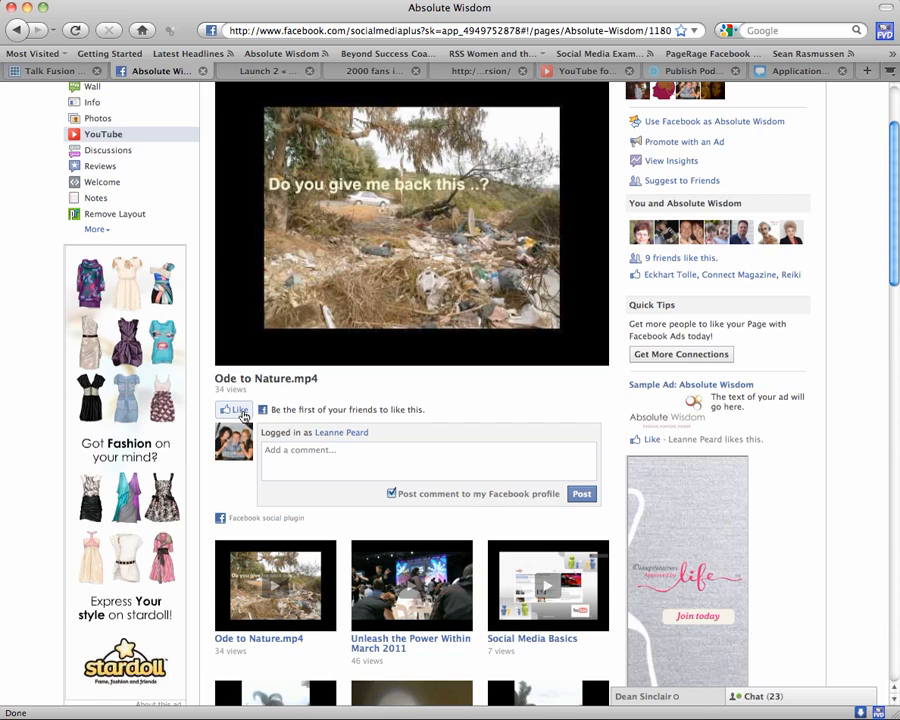
scroll("down", 3)
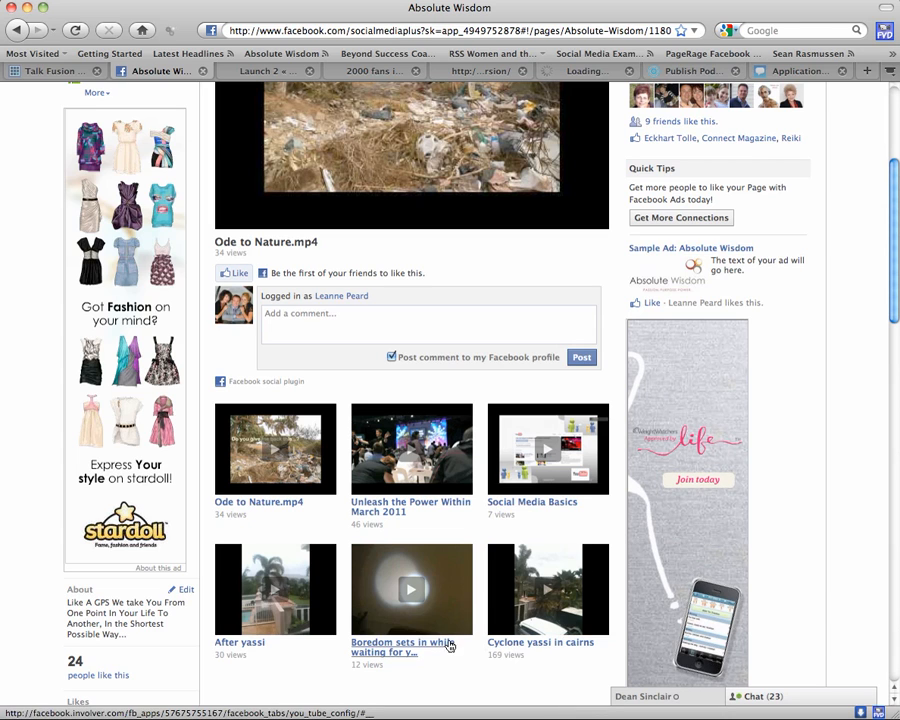
scroll("up", 3)
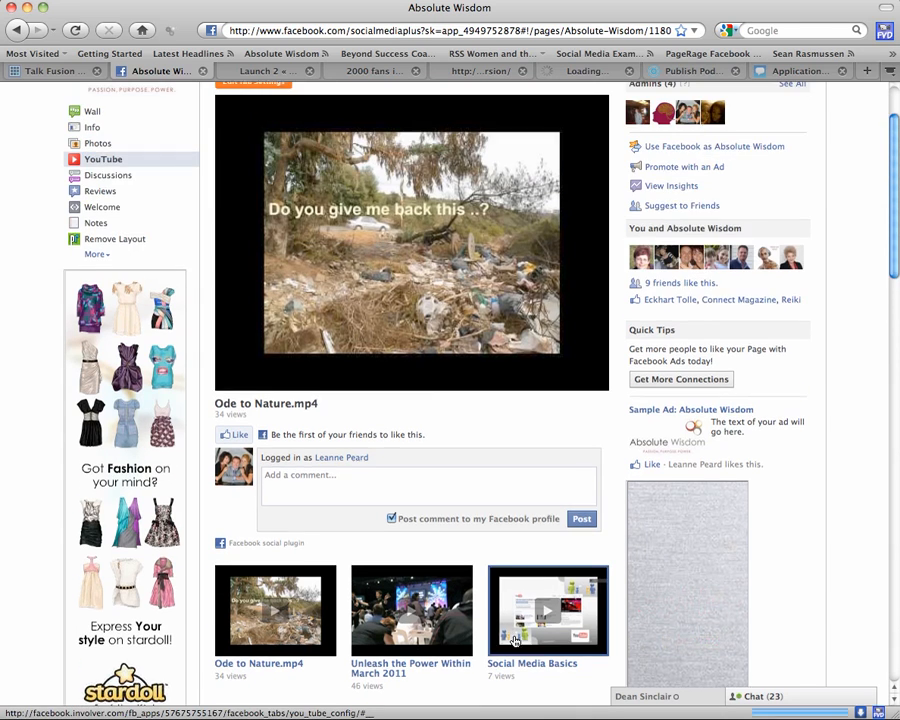
scroll("up", 3)
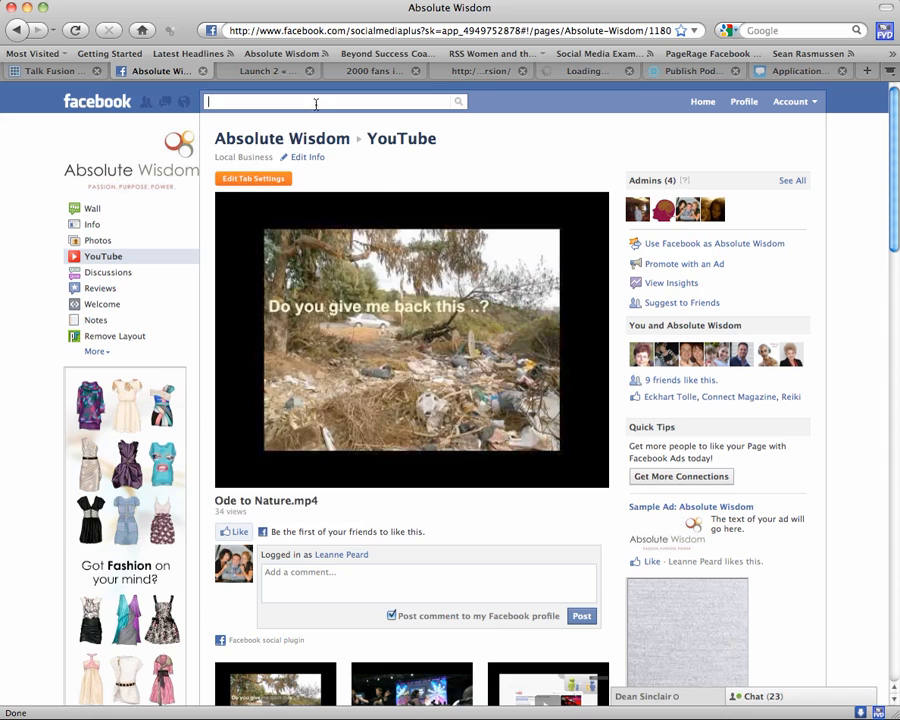
Step: Search 'social', open Social Media Specialist's YouTube tab, and scroll its videos
type("social")
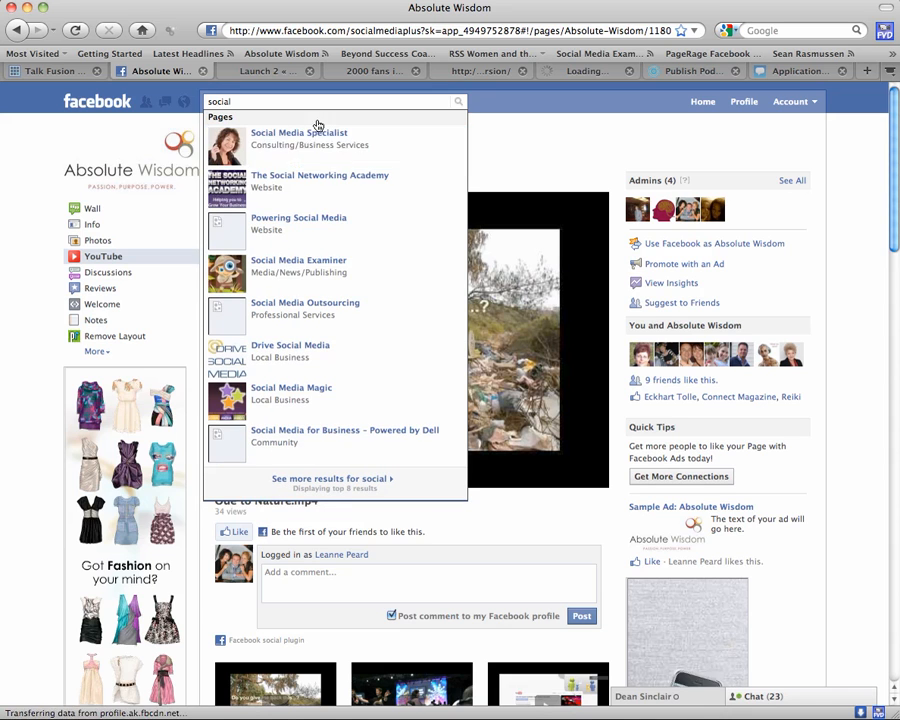
left_click(299, 138)
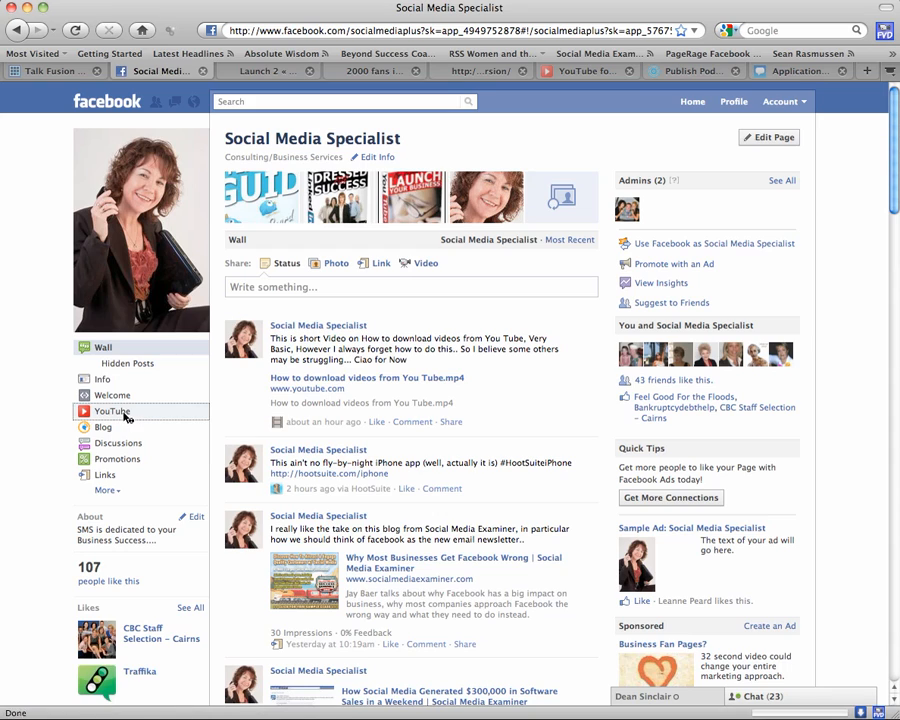
left_click(113, 411)
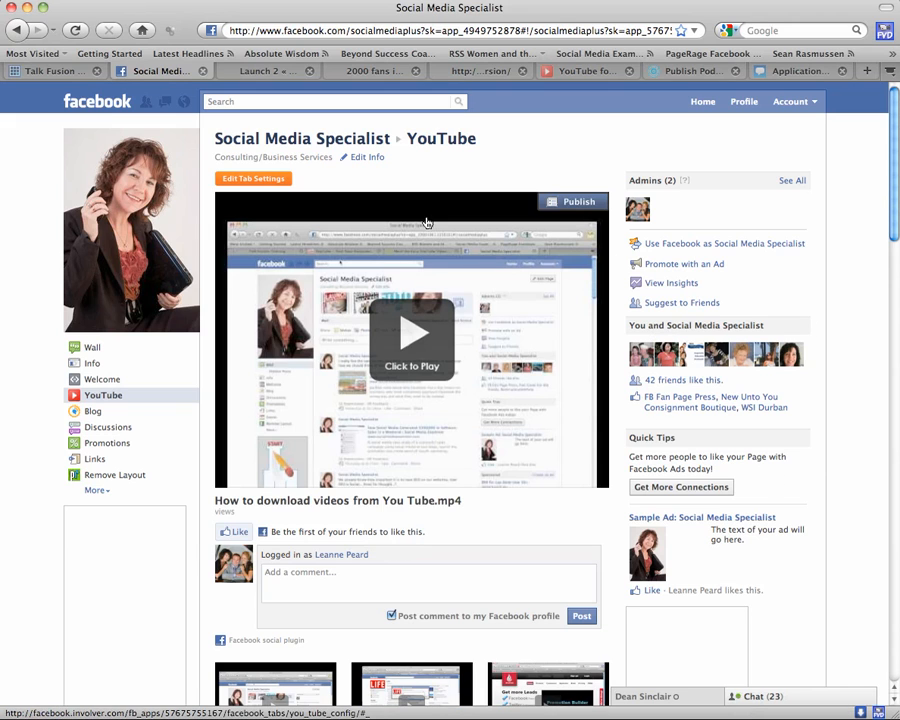
scroll("down", 3)
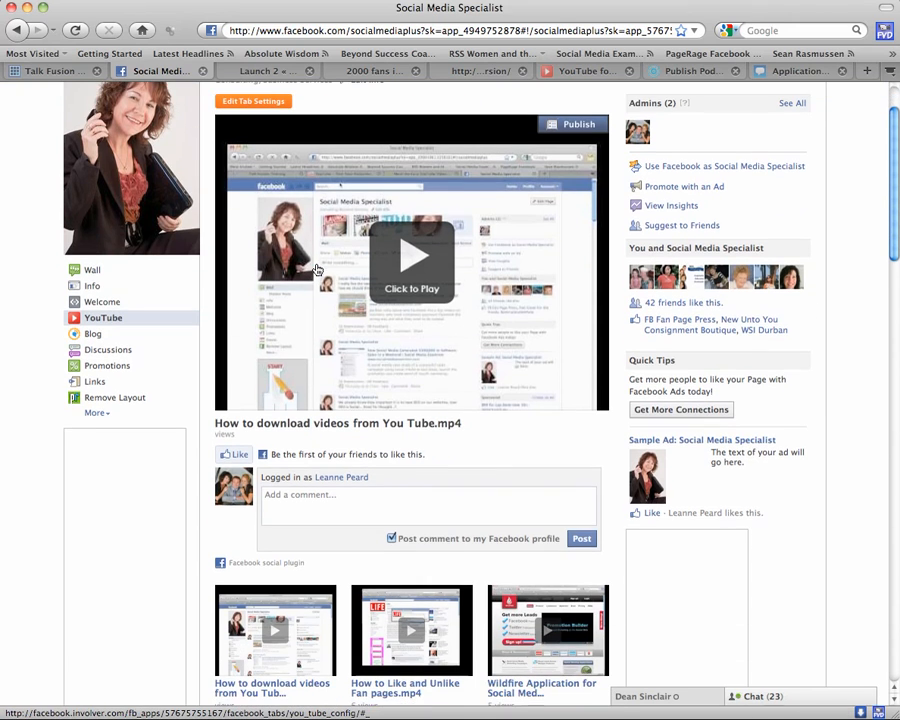
scroll("down", 3)
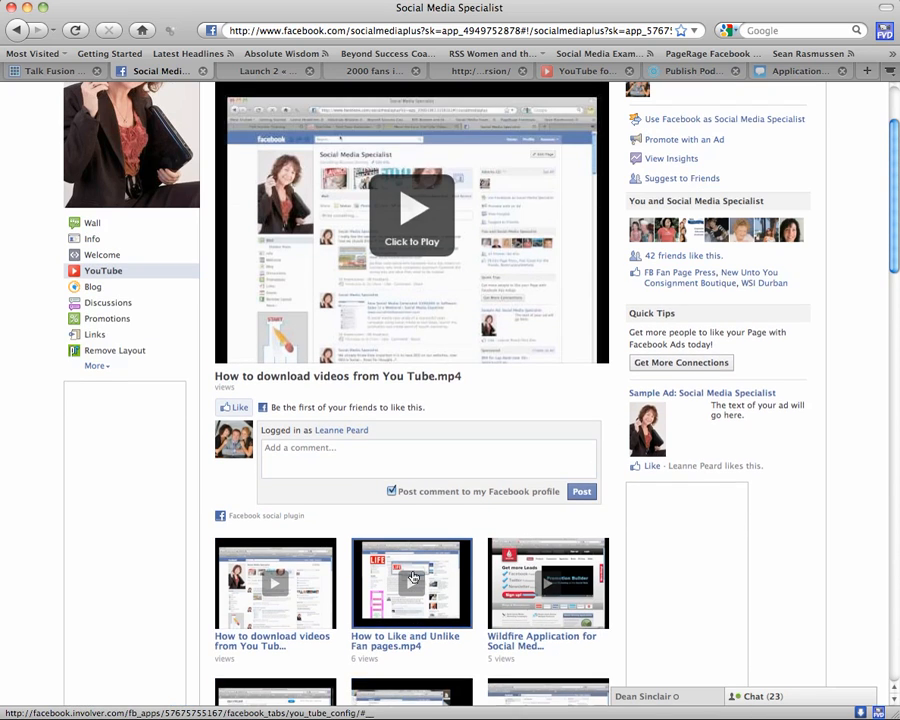
scroll("up", 3)
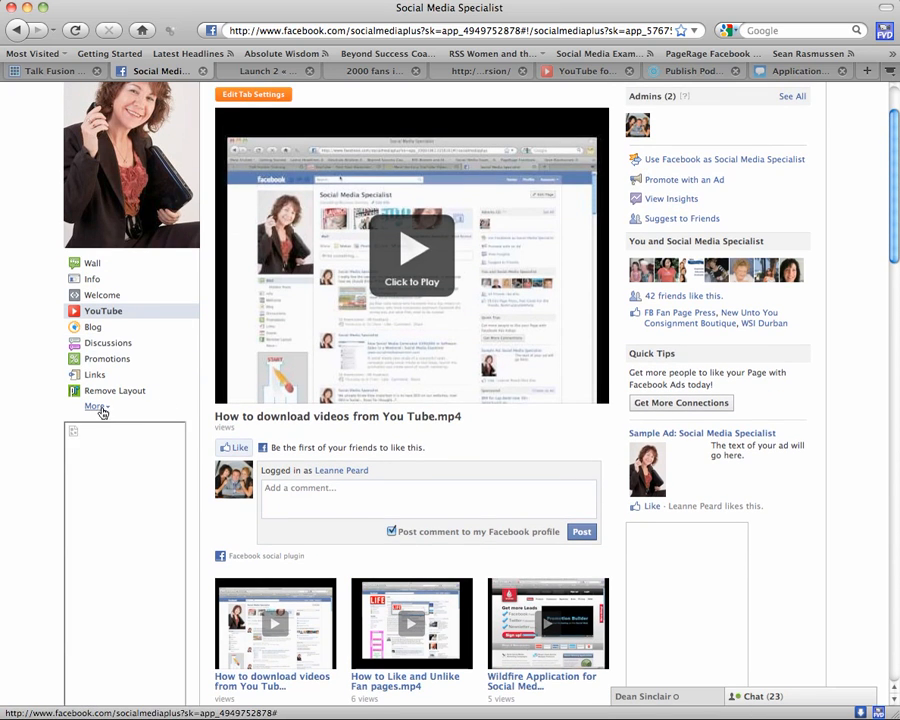
Step: Expand 'More' to list extra tabs: Events, SlideShare, Twitter and IFrame
left_click(94, 406)
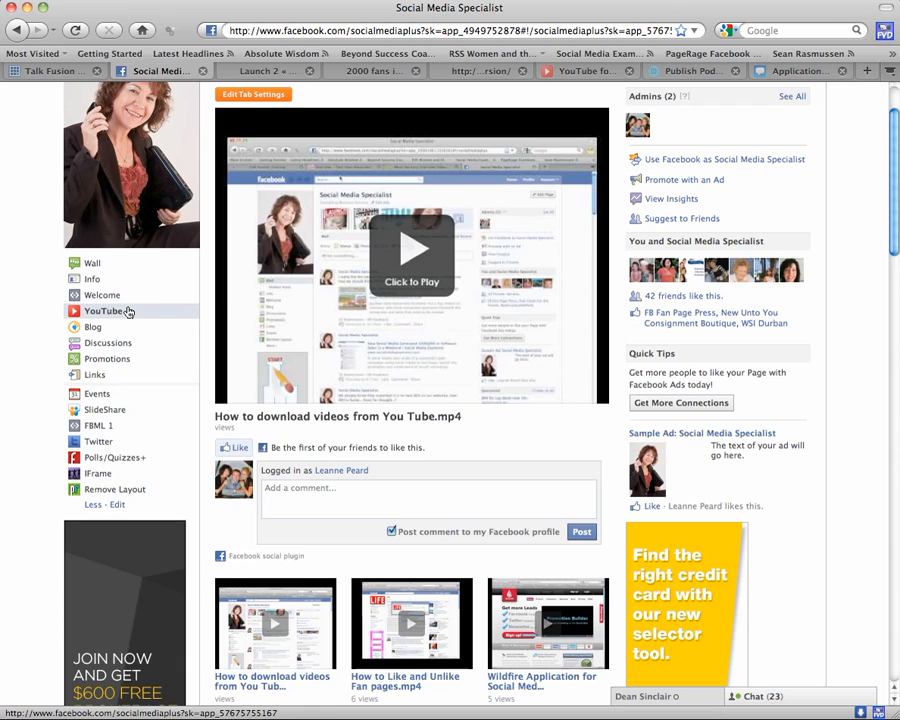
scroll("up", 3)
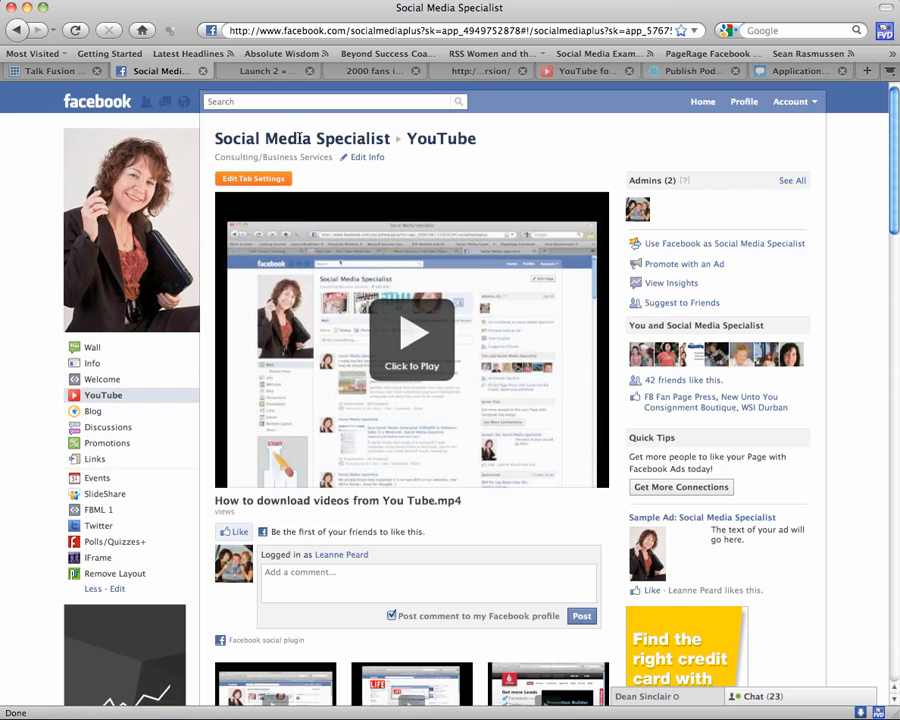
mouse_move(161, 557)
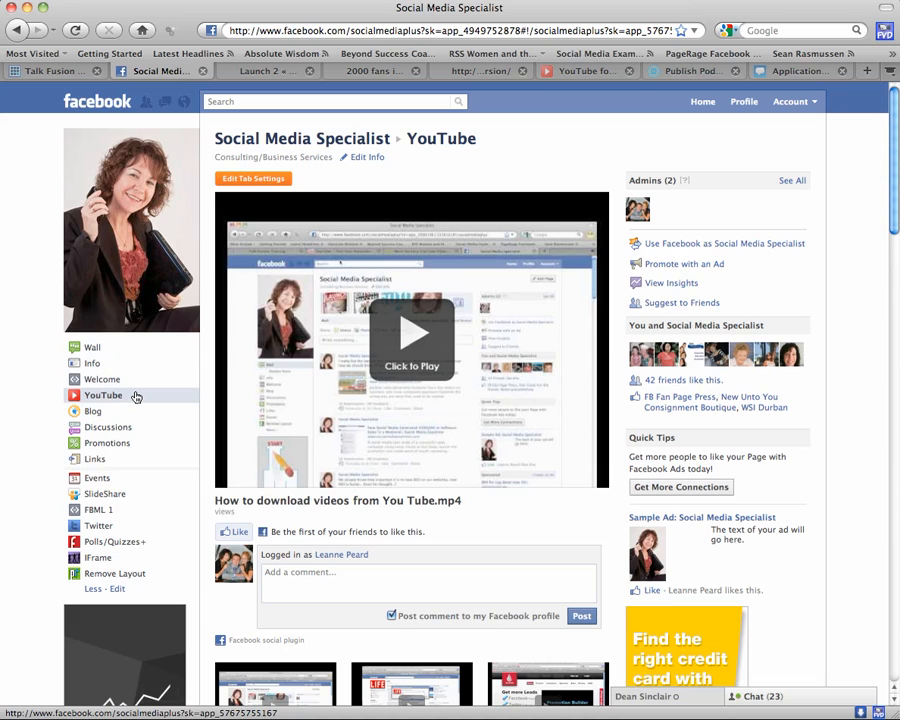
mouse_move(122, 578)
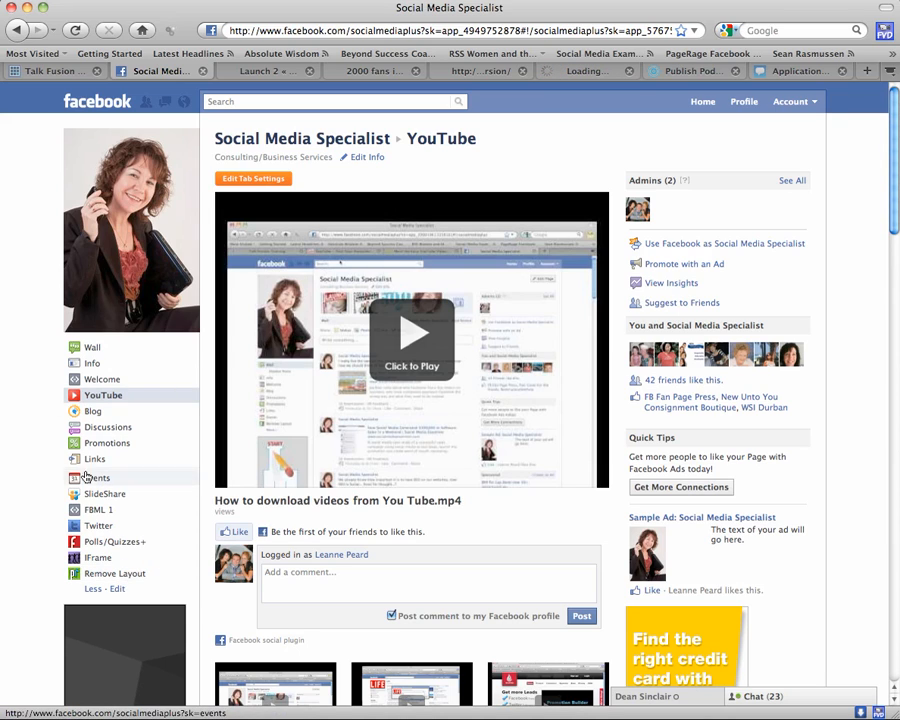
mouse_move(94, 458)
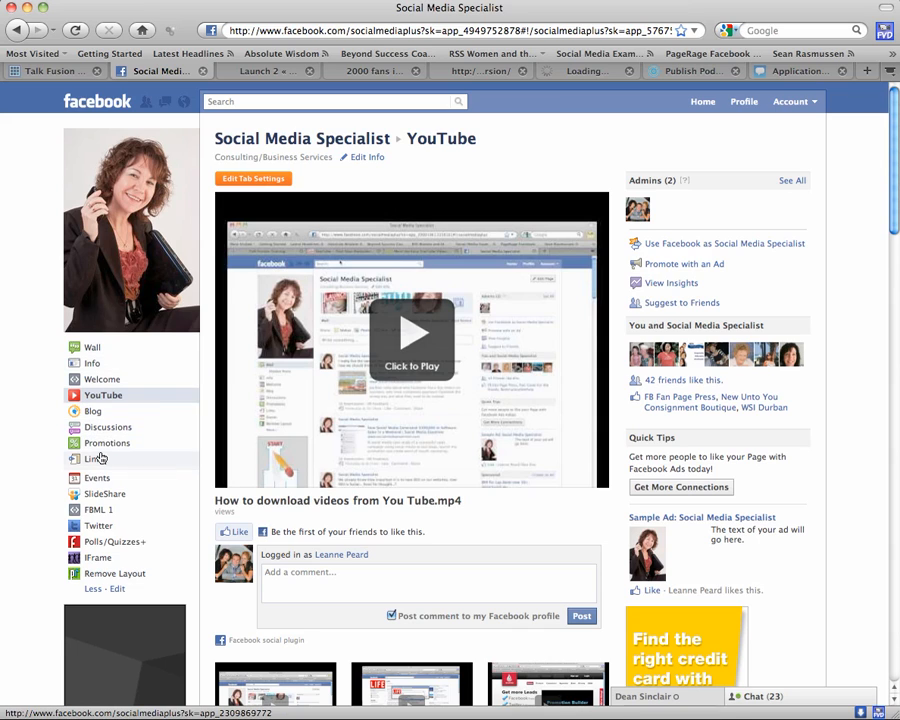
mouse_move(122, 567)
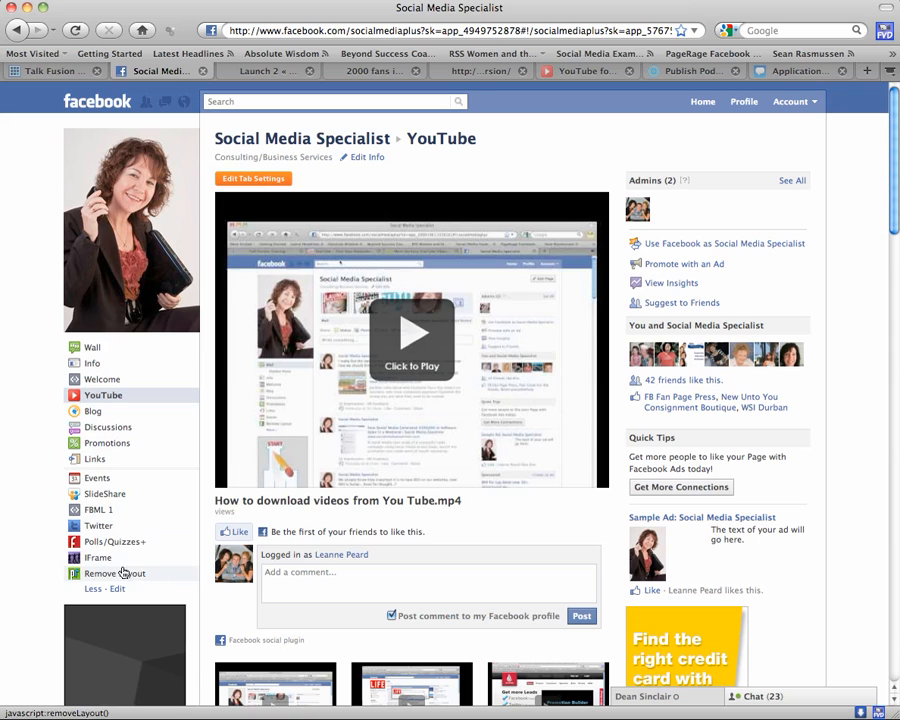
Step: Put the Social Media Specialist page's sidebar tabs into edit mode, with YouTube videos still showing
left_click(116, 588)
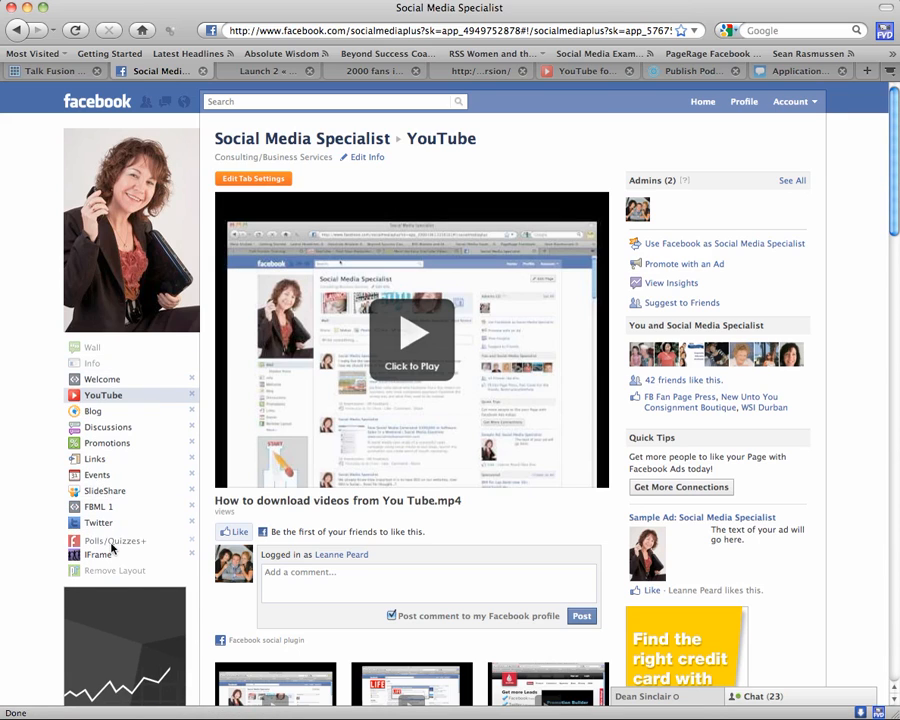
left_click(114, 540)
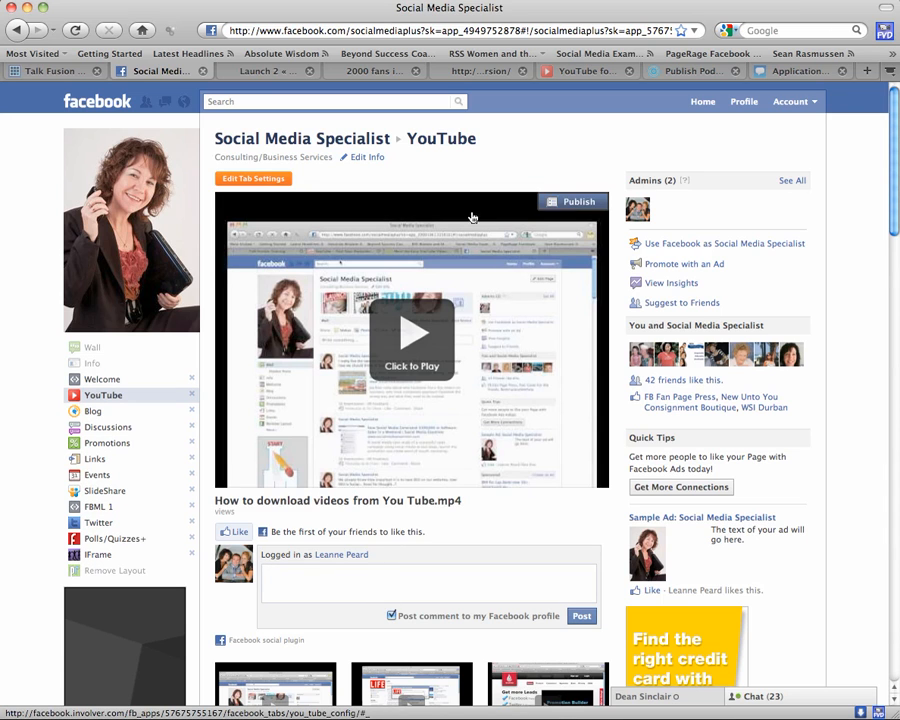
scroll("down", 3)
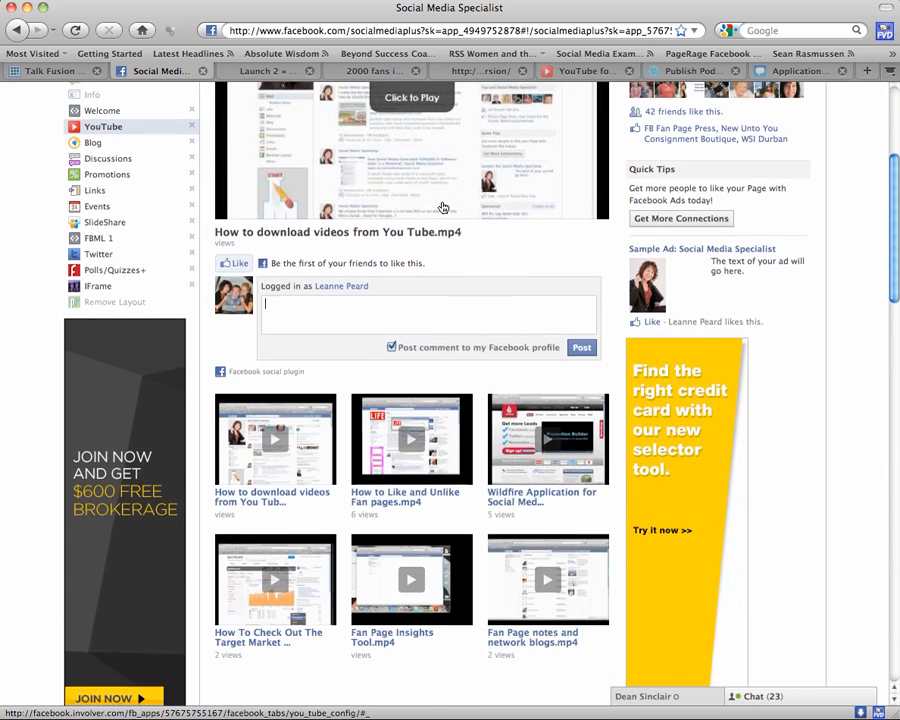
scroll("up", 3)
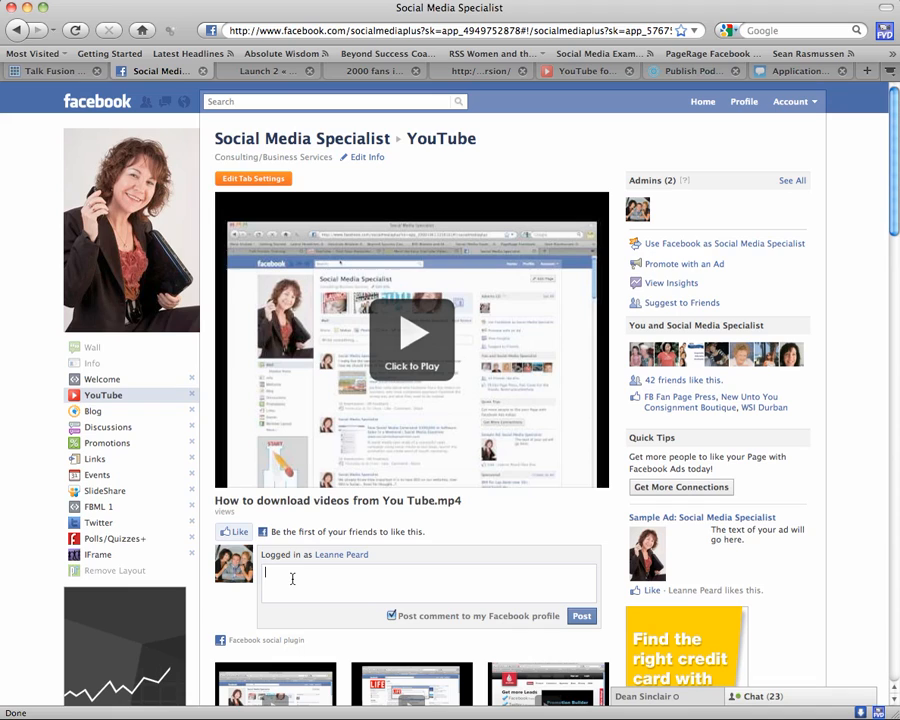
mouse_move(318, 556)
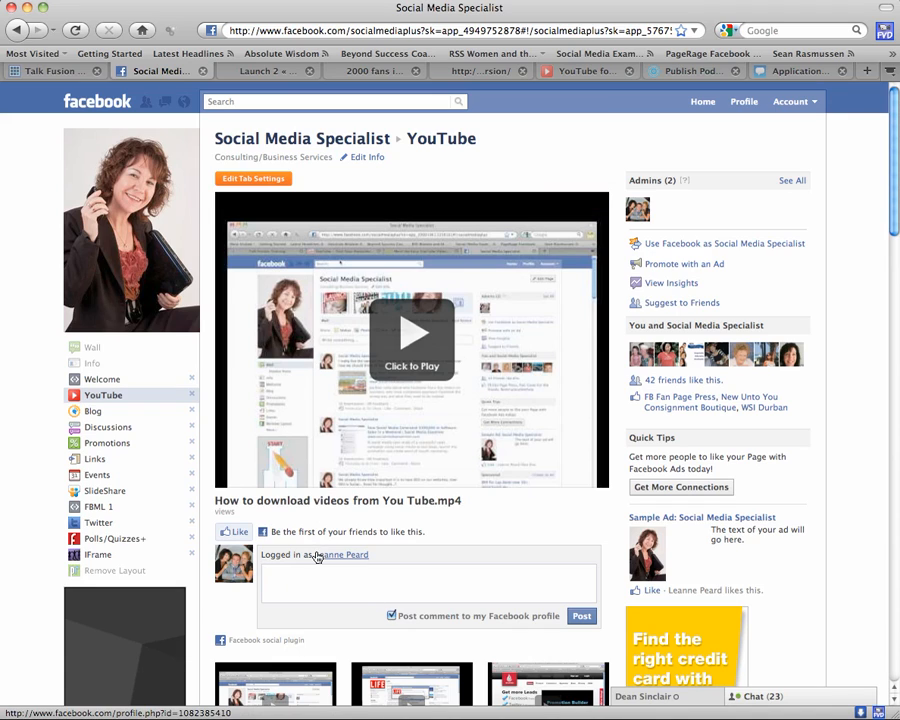
left_click(328, 581)
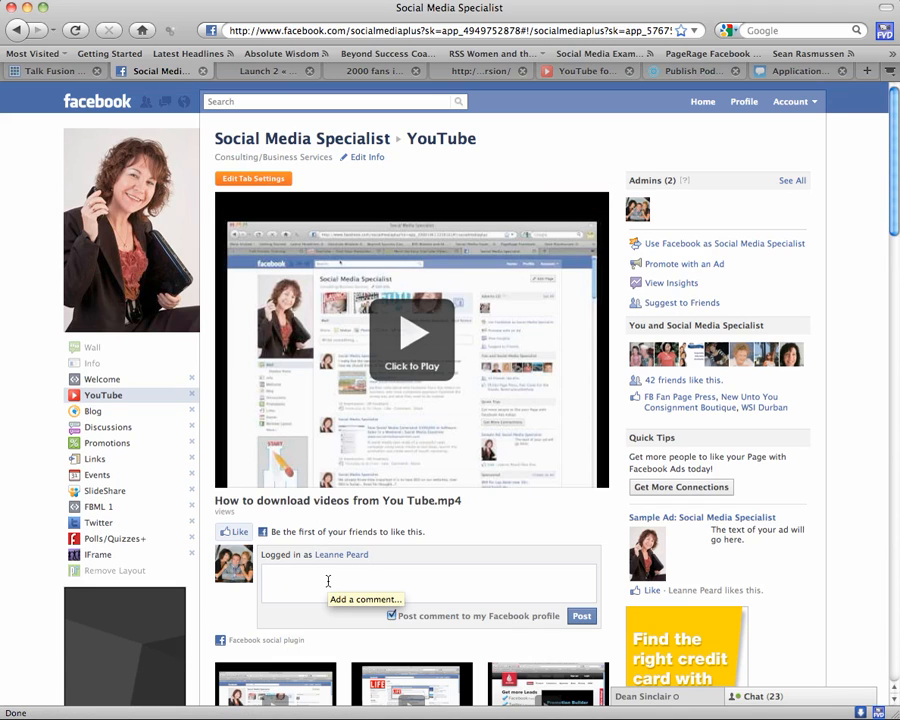